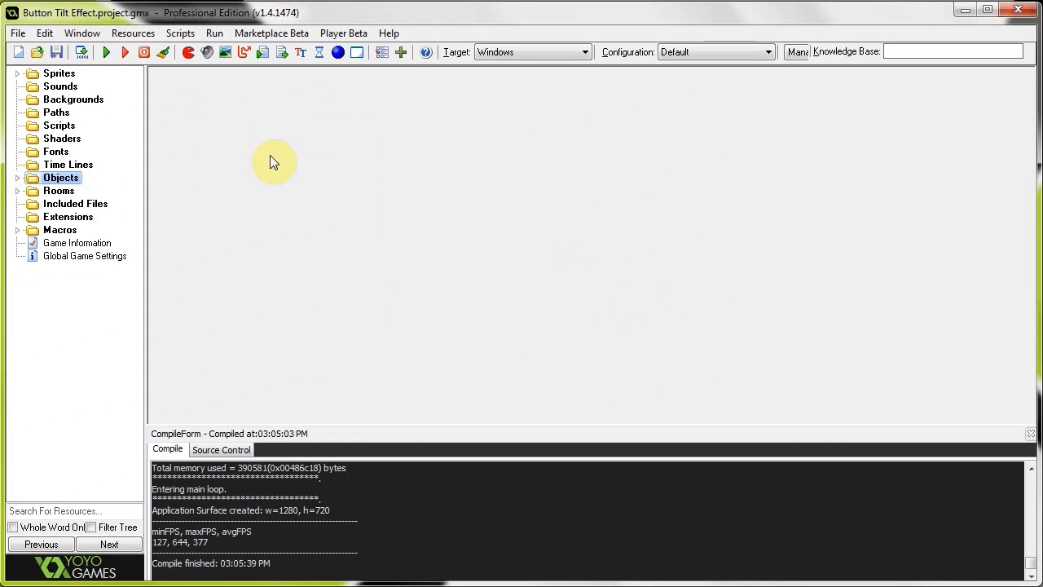
Add sprite spr_button with the CLICK ME image and centred origin at 331, 67
{"action": "double_click", "coordinate": [65, 87]}
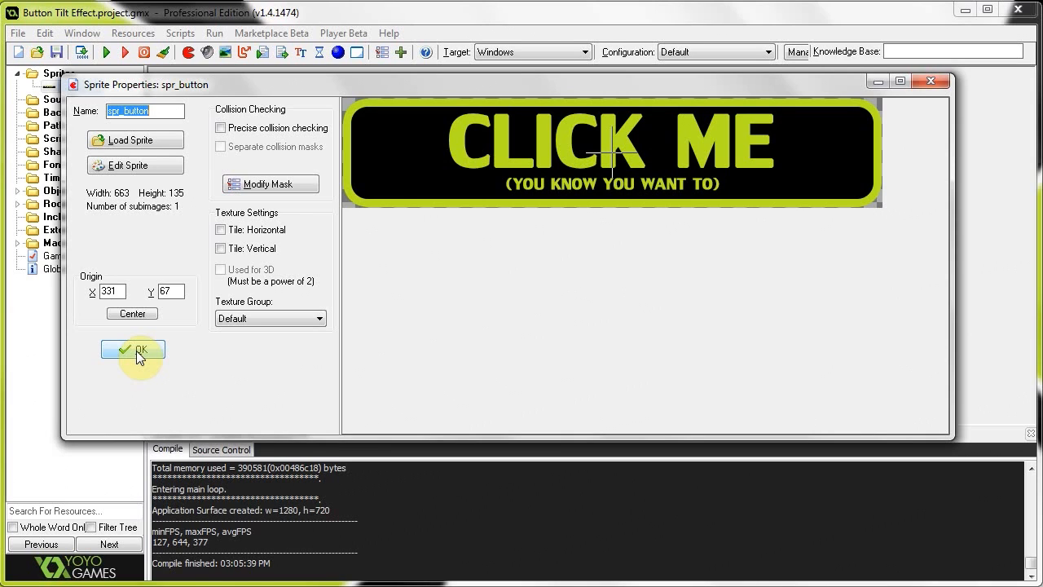
{"action": "left_click", "coordinate": [133, 349]}
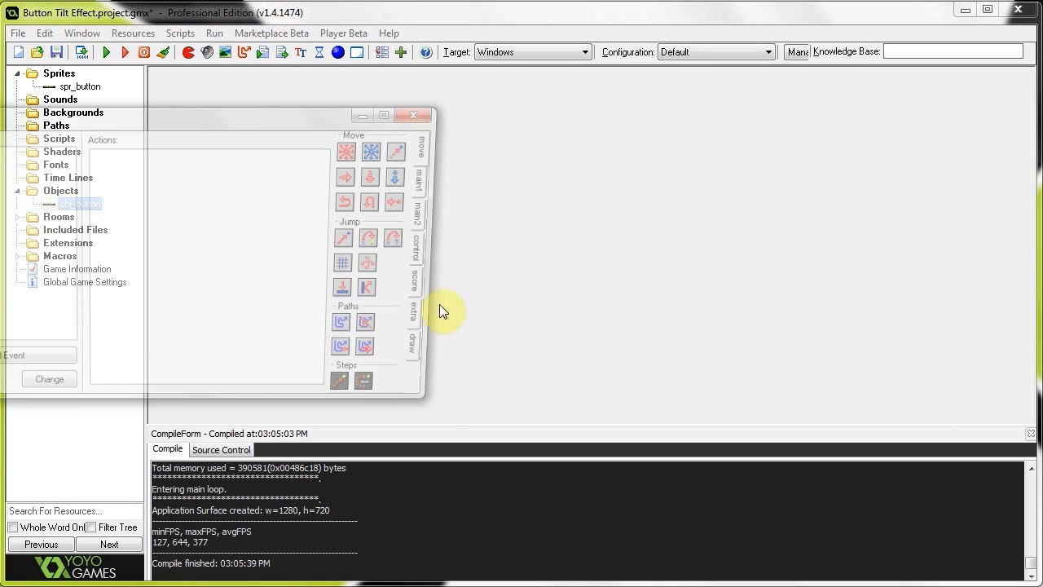
Create obj_button using spr_button, add rm_gameWorld, and start a Create event code action
{"action": "double_click", "coordinate": [80, 204]}
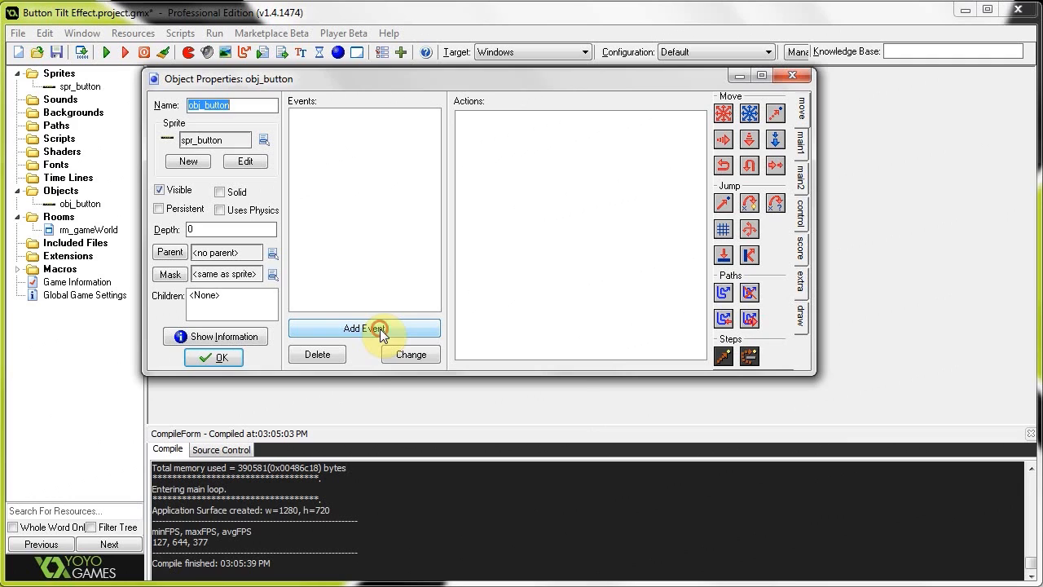
{"action": "left_click", "coordinate": [365, 327]}
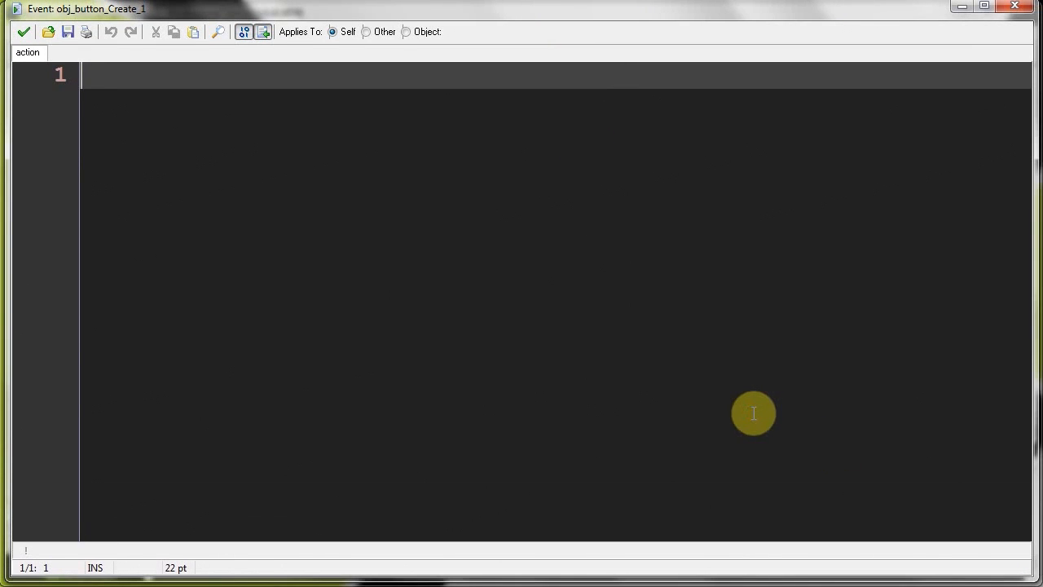
Write the variable names tiltSpeed, tiltDirection, maxTilt and canTilt in the Create code
{"action": "type", "text": "tiltSpeed"}
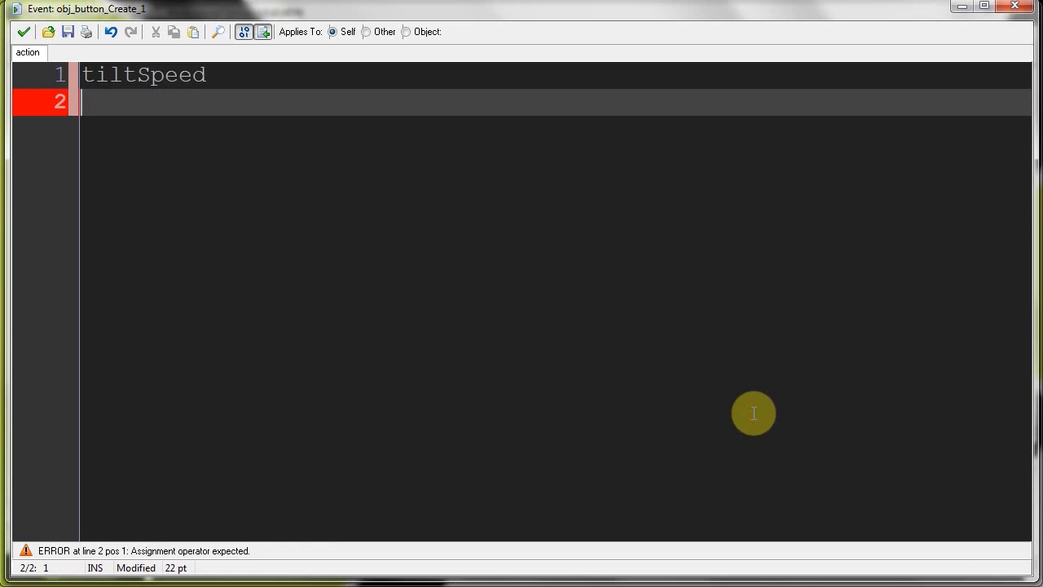
{"action": "type", "text": "ti"}
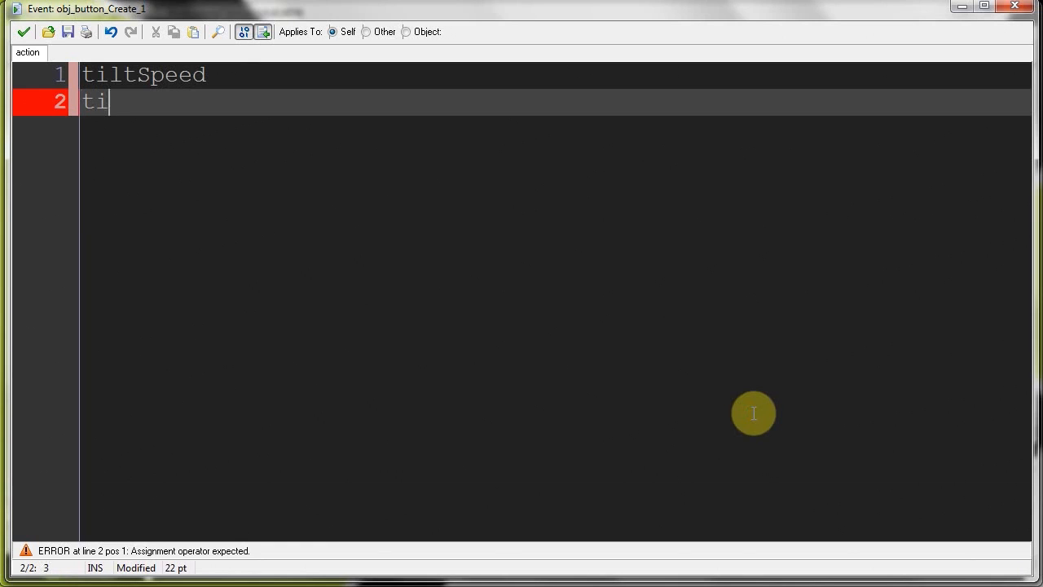
{"action": "type", "text": "ltDirec"}
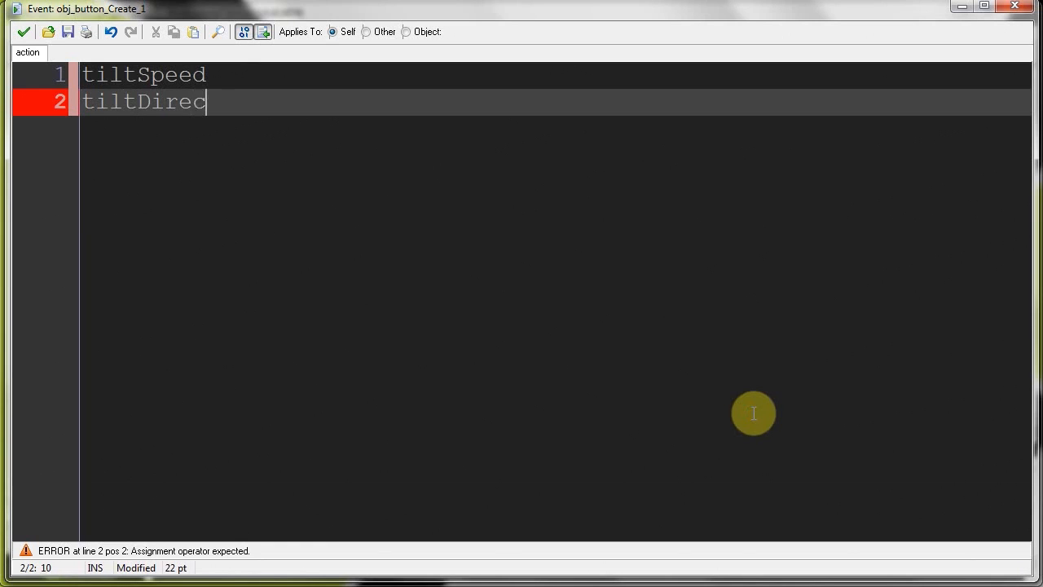
{"action": "type", "text": "tion"}
{"action": "type", "text": "maxTilt"}
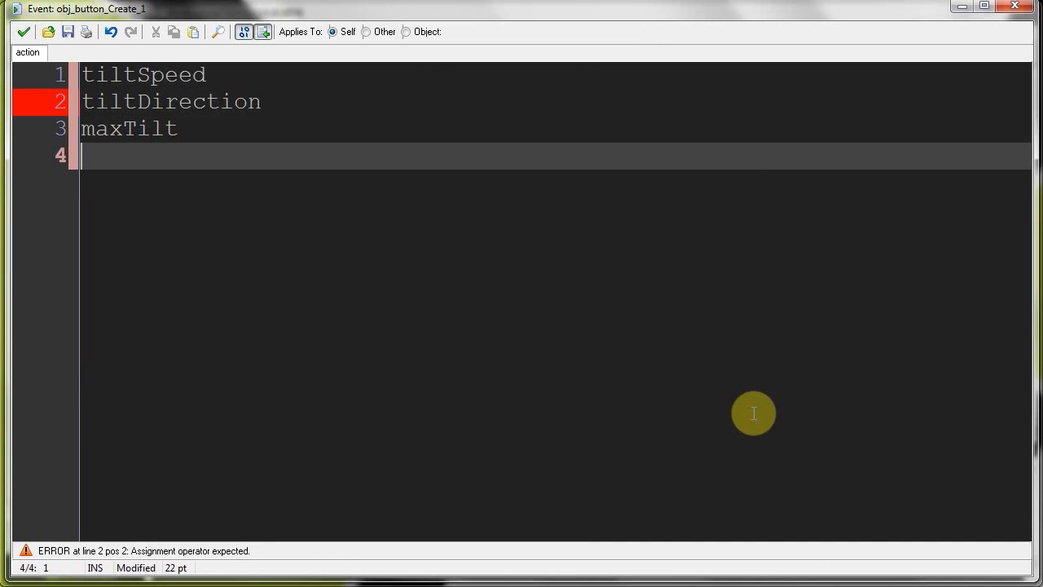
{"action": "type", "text": "canTilt"}
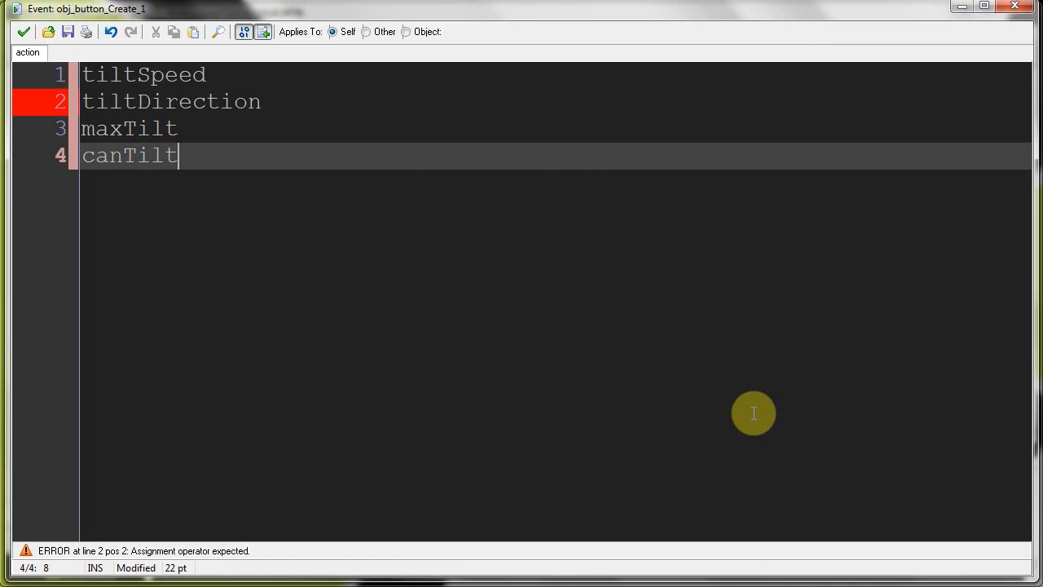
Assign tiltSpeed = 1, tiltDirection = "left", maxTilt = 10 and canTilt = true
{"action": "left_click", "coordinate": [191, 101]}
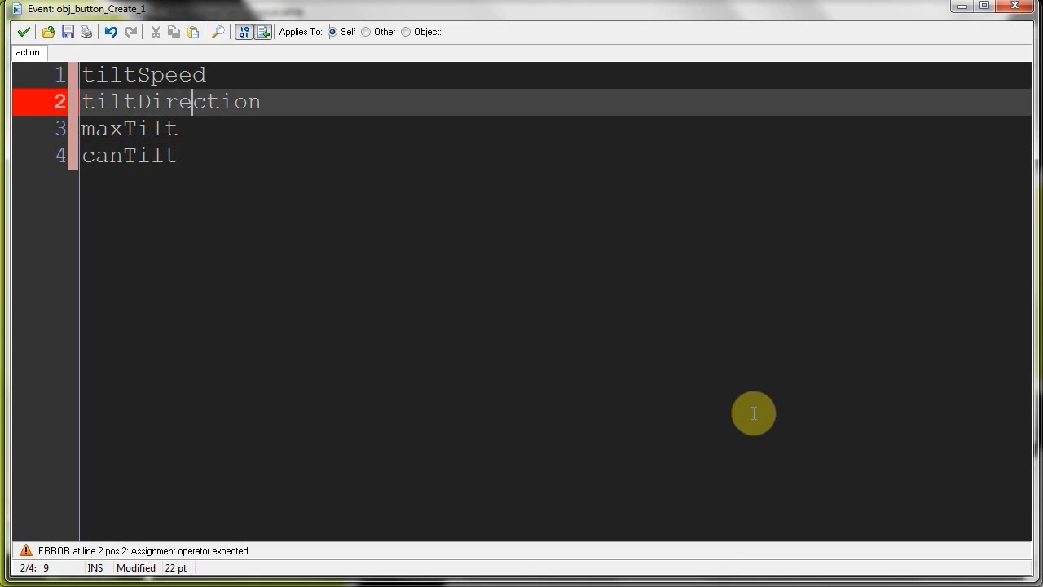
{"action": "type", "text": "= 1;"}
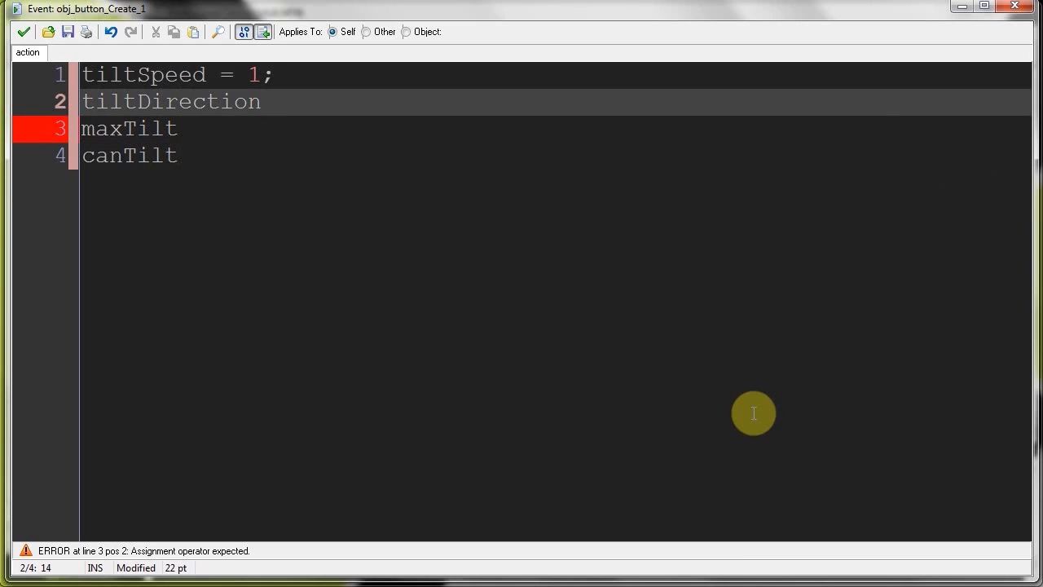
{"action": "type", "text": "= \"\""}
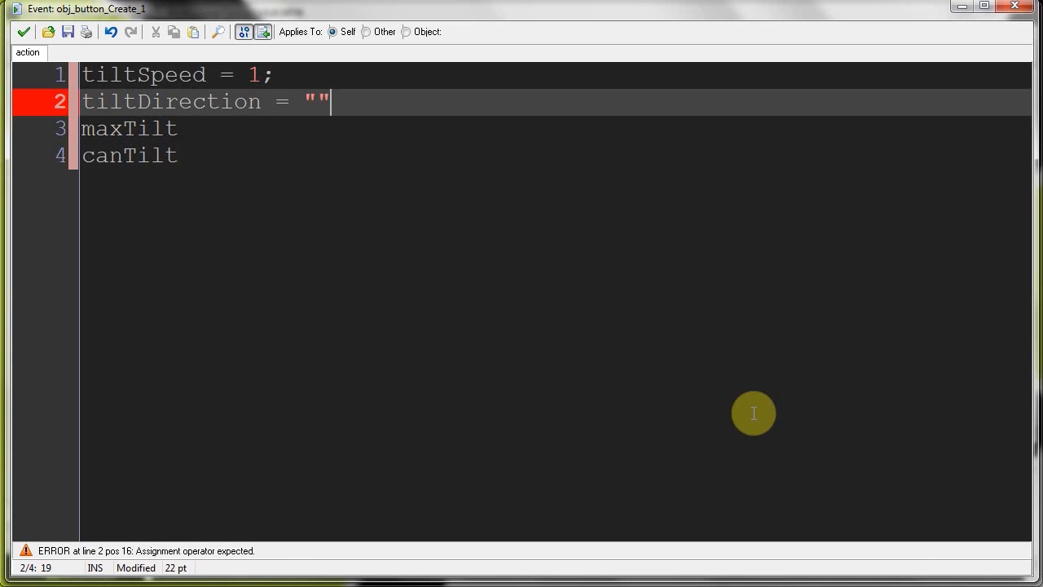
{"action": "type", "text": "left;"}
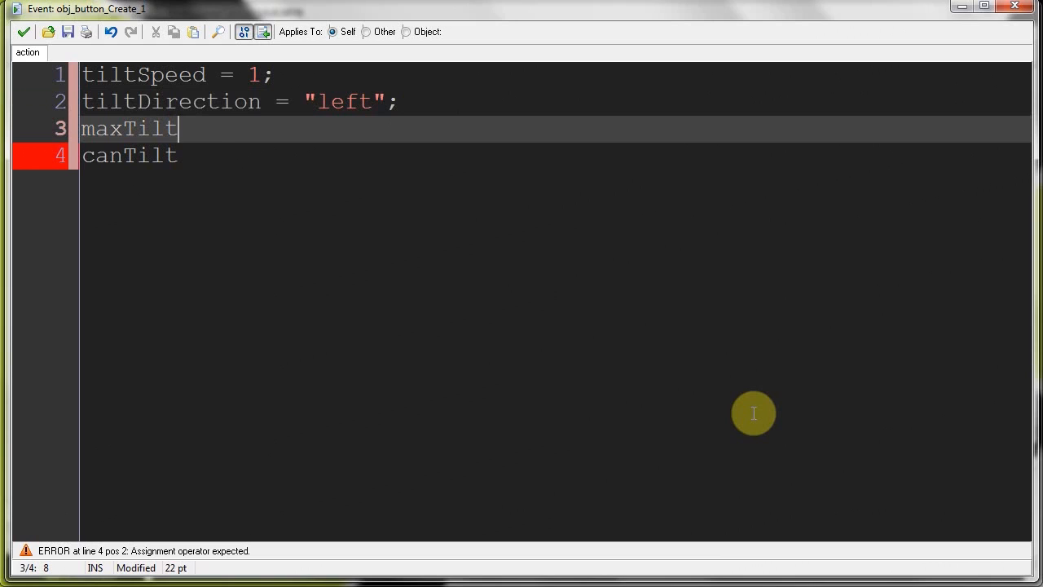
{"action": "type", "text": "= 10;"}
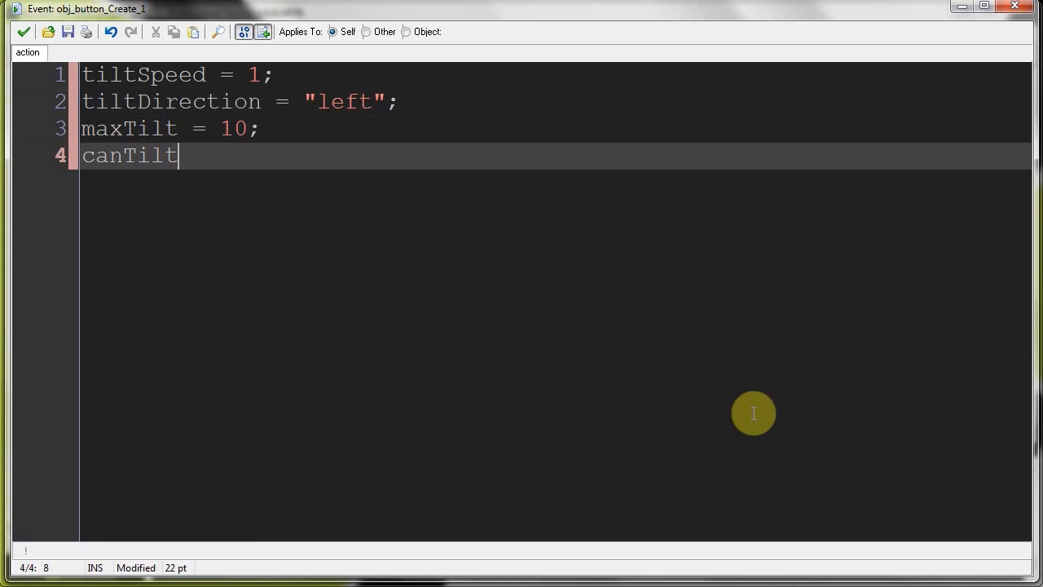
{"action": "type", "text": "= true;"}
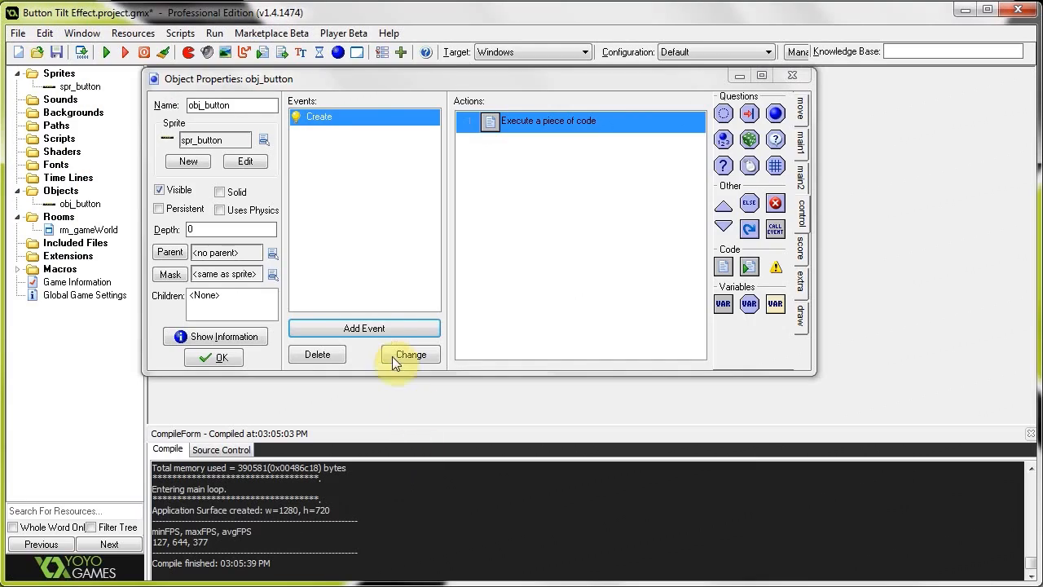
Add a Step event whose code begins with an if (canTilt) { block
{"action": "left_click", "coordinate": [364, 328]}
{"action": "type", "text": "if ("}
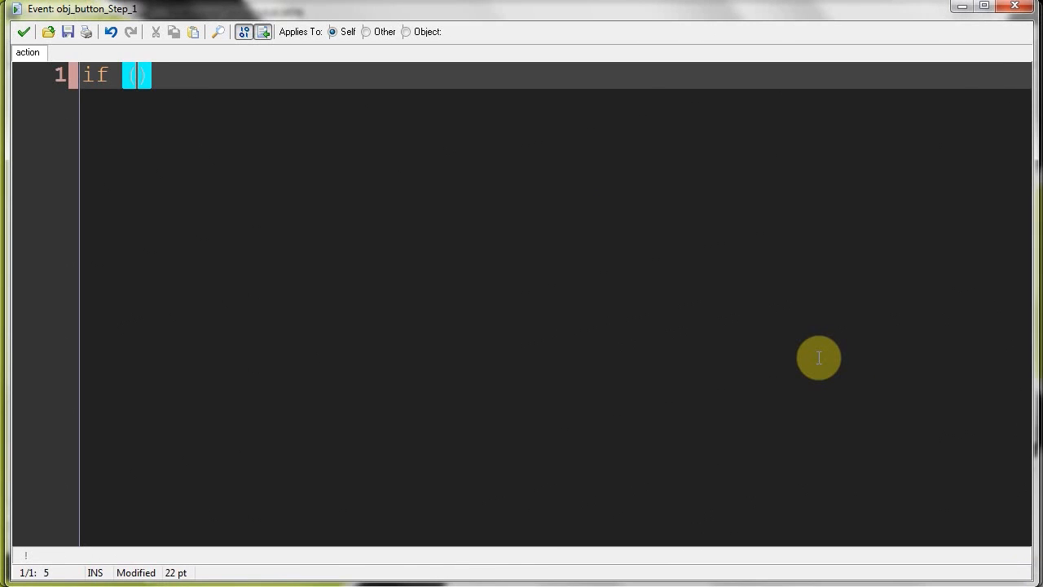
{"action": "type", "text": "canTIlt"}
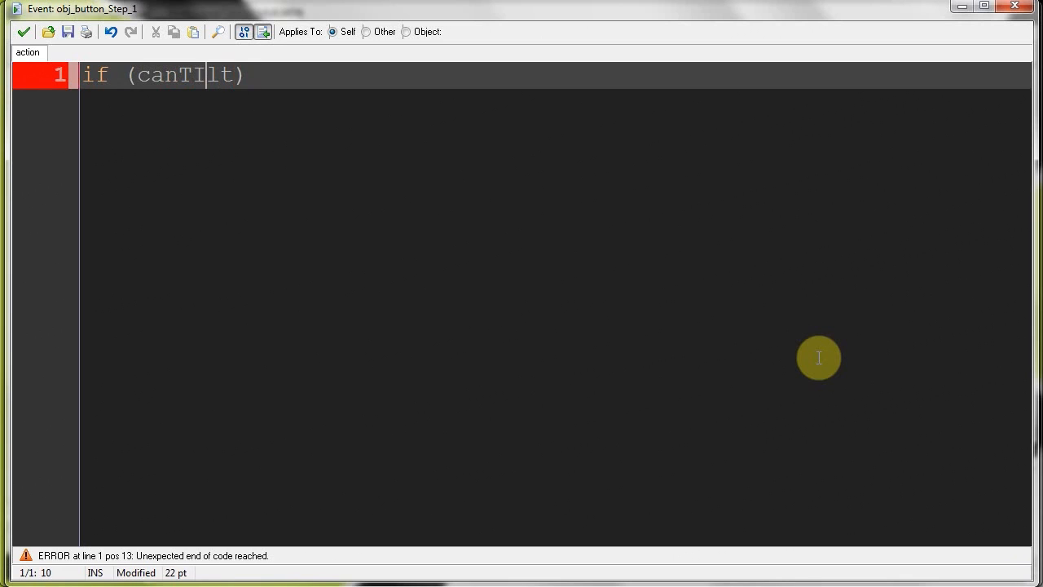
{"action": "type", "text": "{"}
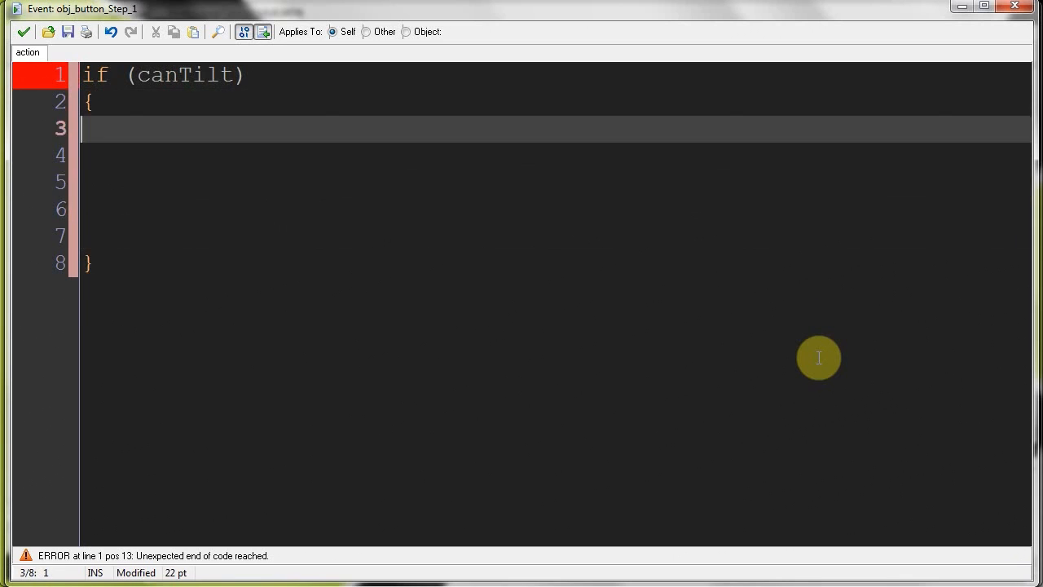
Inside it write if (tiltDirection == "right") { } else { } with empty branches
{"action": "type", "text": "if"}
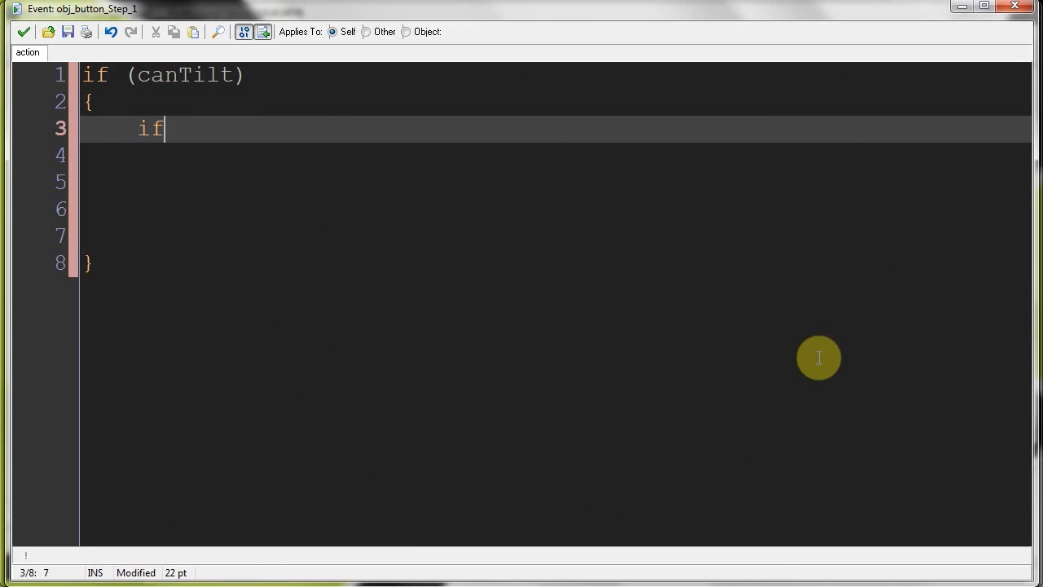
{"action": "type", "text": "()"}
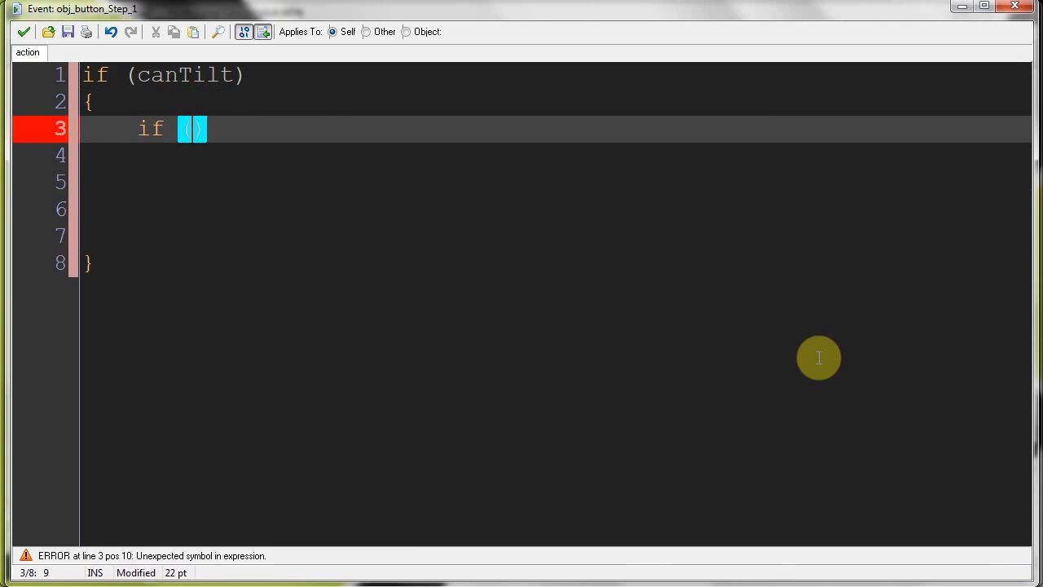
{"action": "type", "text": "titD"}
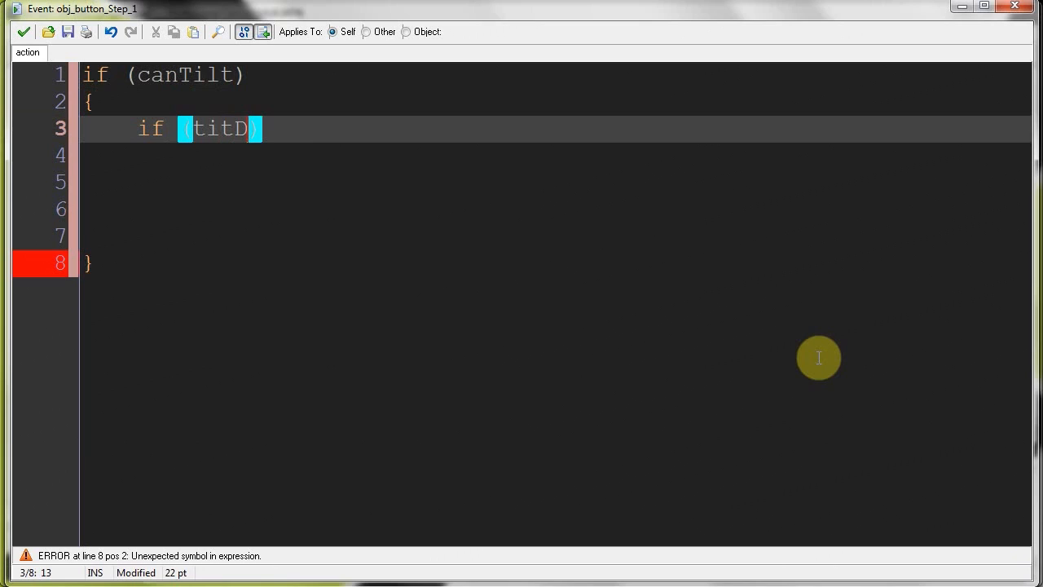
{"action": "type", "text": "lt"}
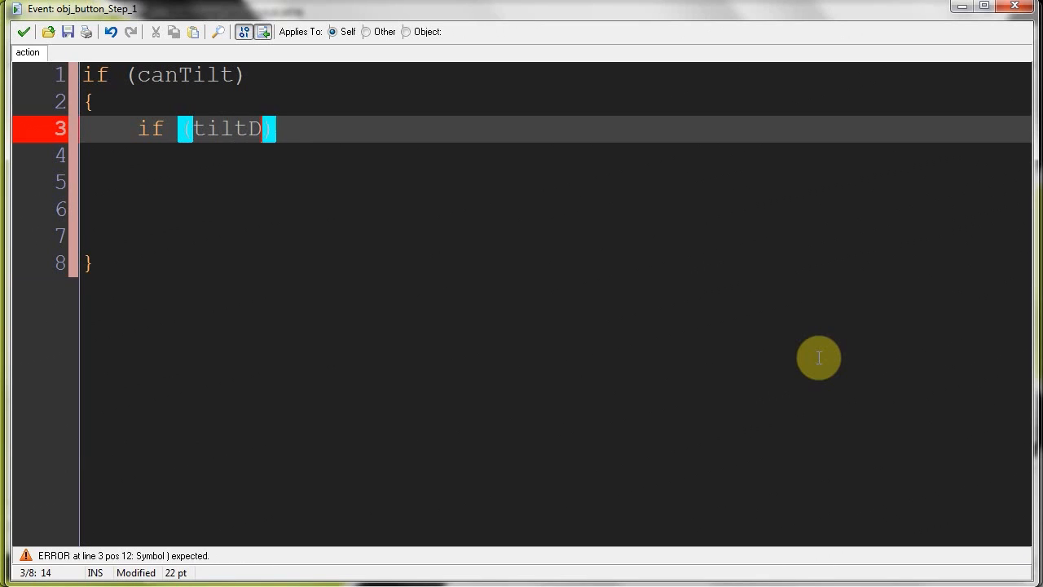
{"action": "type", "text": "irection"}
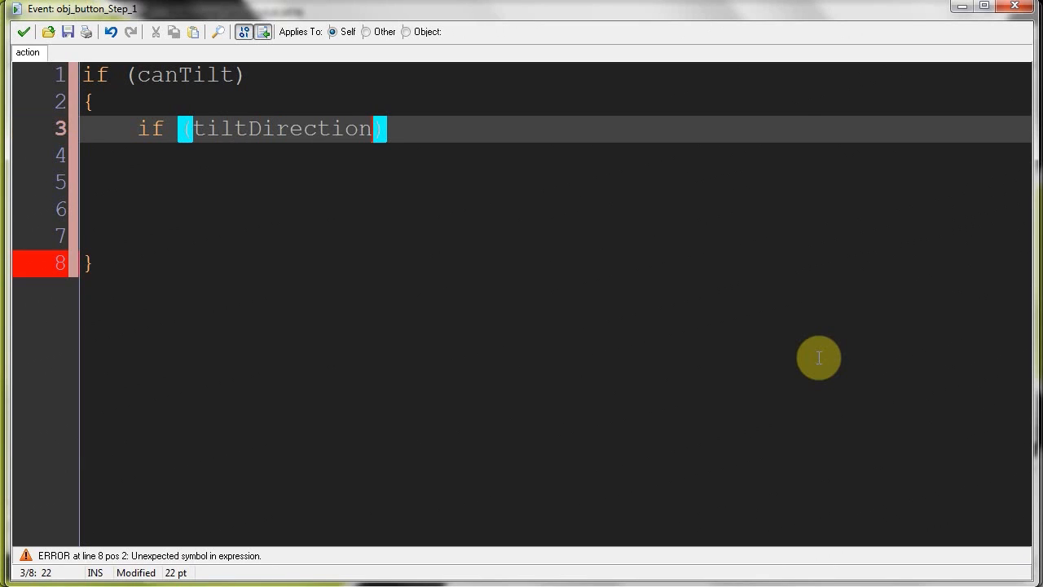
{"action": "type", "text": "== \"\""}
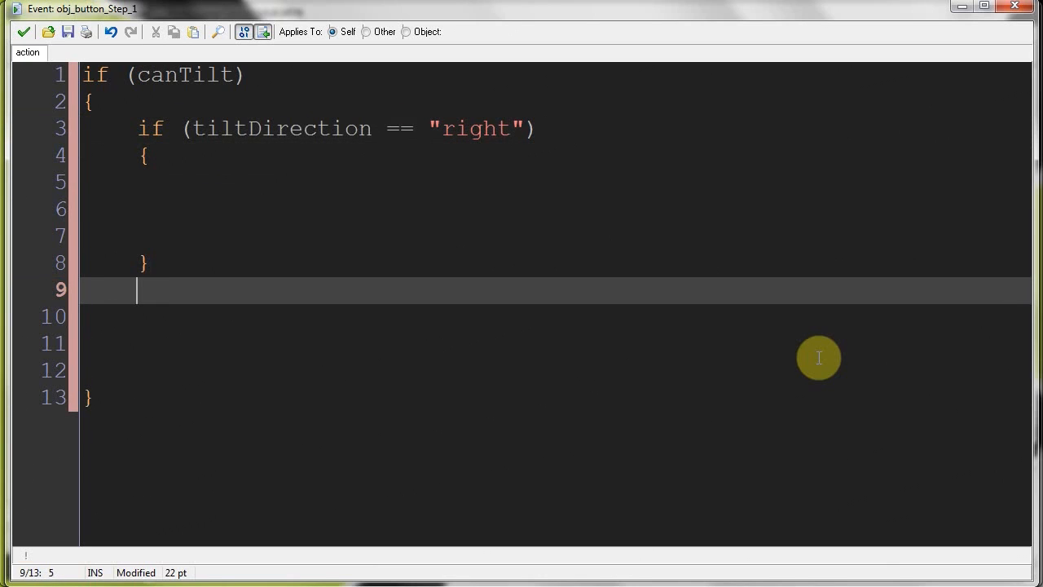
{"action": "type", "text": "else"}
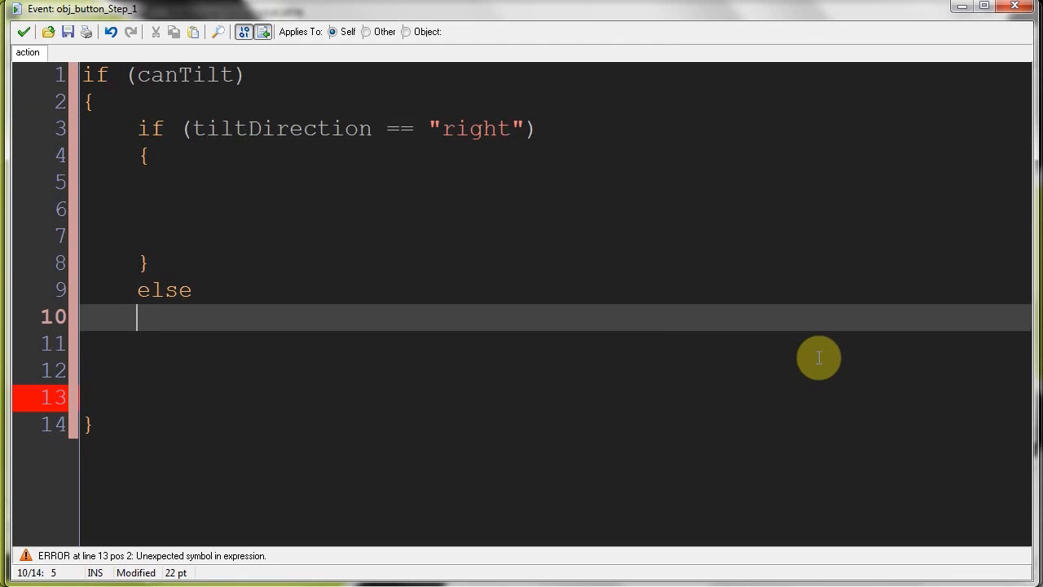
{"action": "type", "text": "{"}
{"action": "type", "text": "}"}
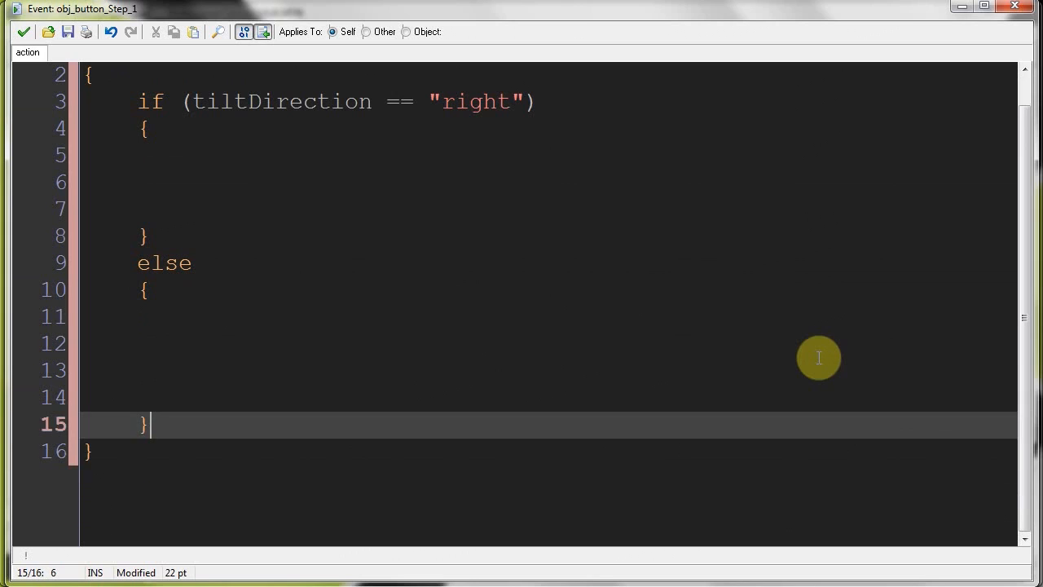
{"action": "scroll", "scroll_direction": "up", "scroll_amount": 3}
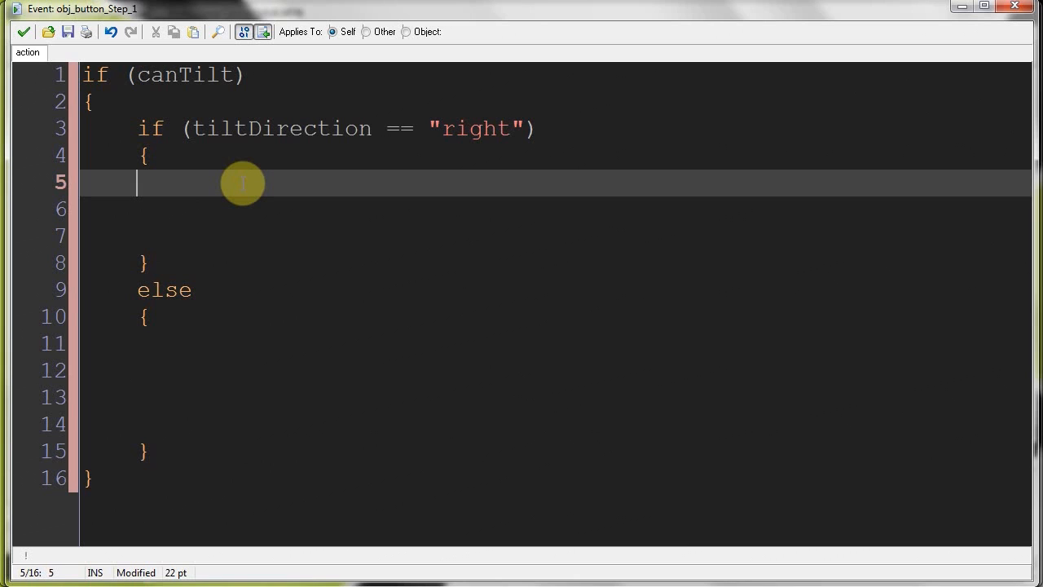
Write if (image_angle > -maxTilt) { image_angle -= tiltSpeed; in the right branch
{"action": "type", "text": "if()"}
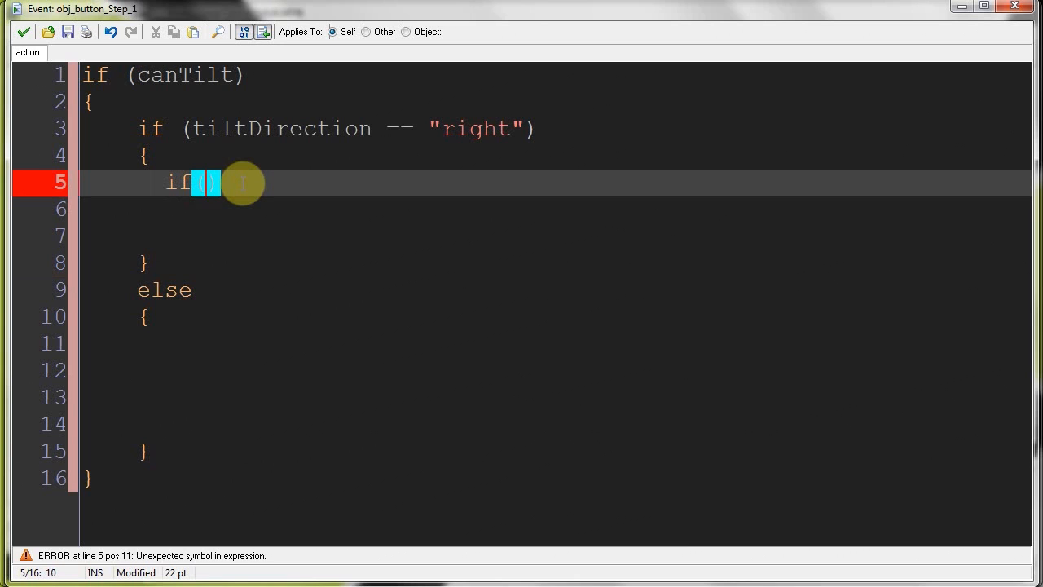
{"action": "type", "text": "image_angle > -"}
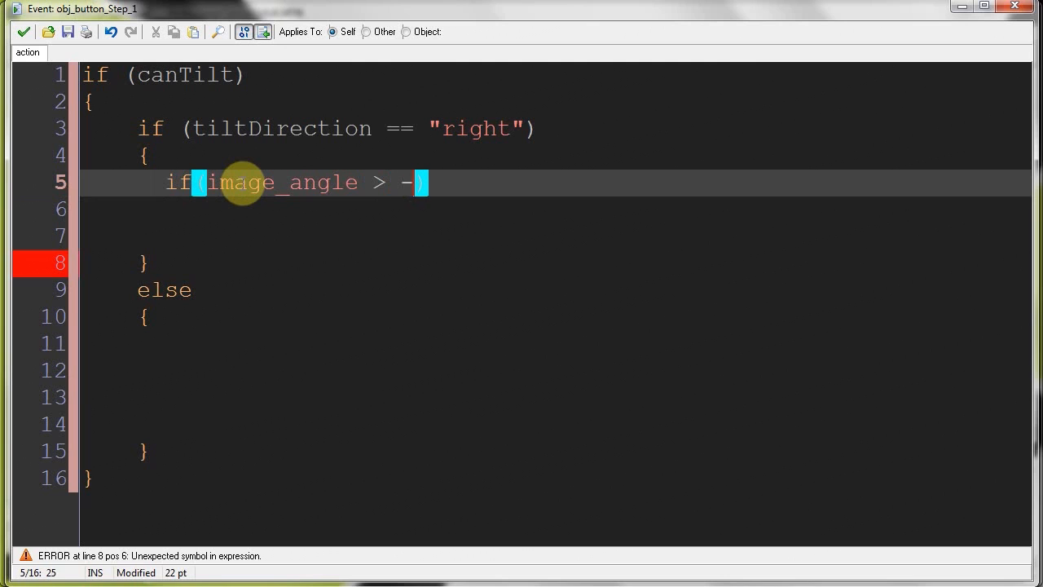
{"action": "type", "text": "maxTilt)"}
{"action": "left_click", "coordinate": [556, 209]}
{"action": "type", "text": "{"}
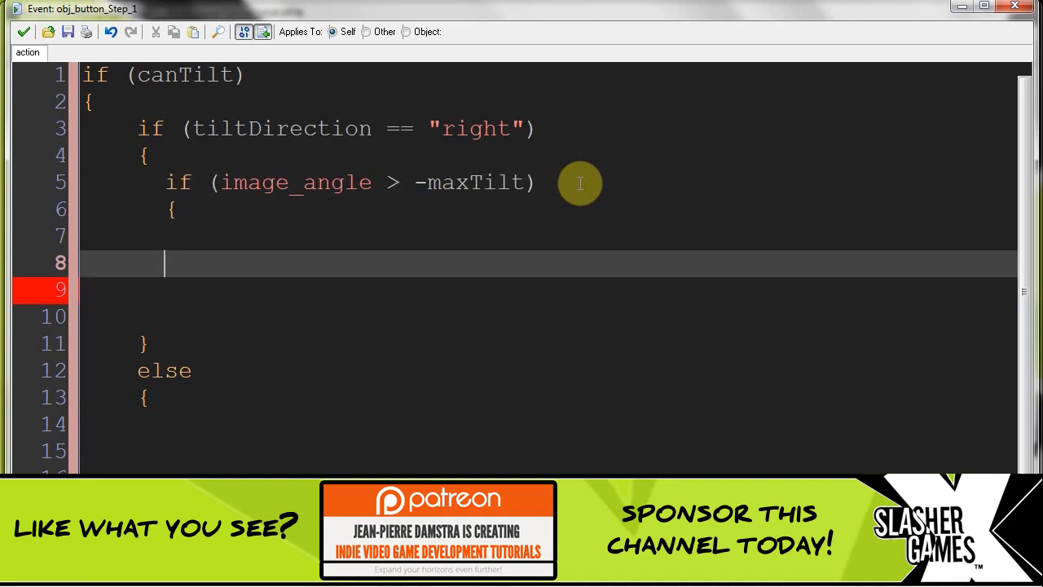
{"action": "type", "text": "image"}
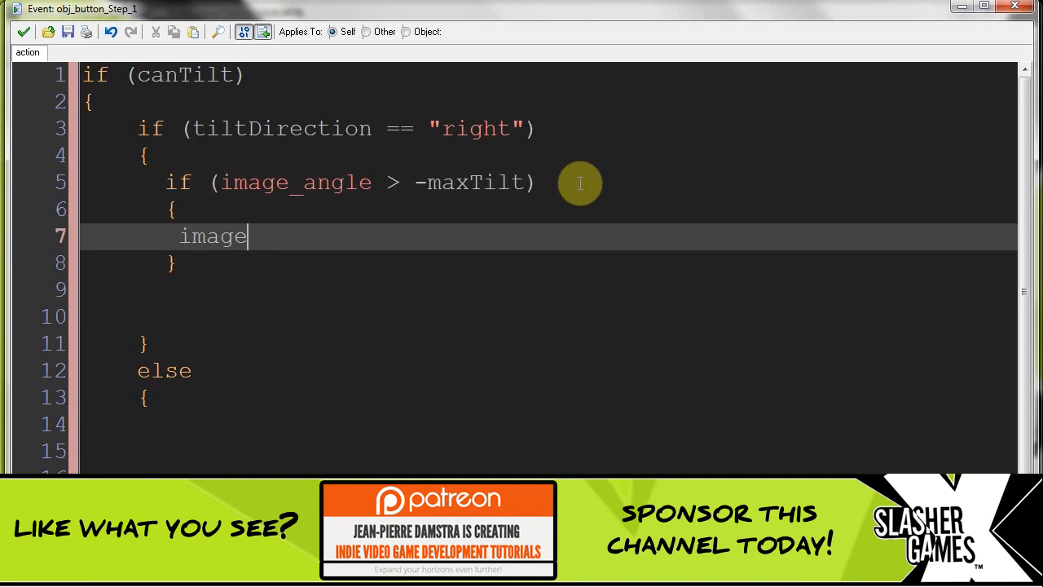
{"action": "type", "text": "_angle -="}
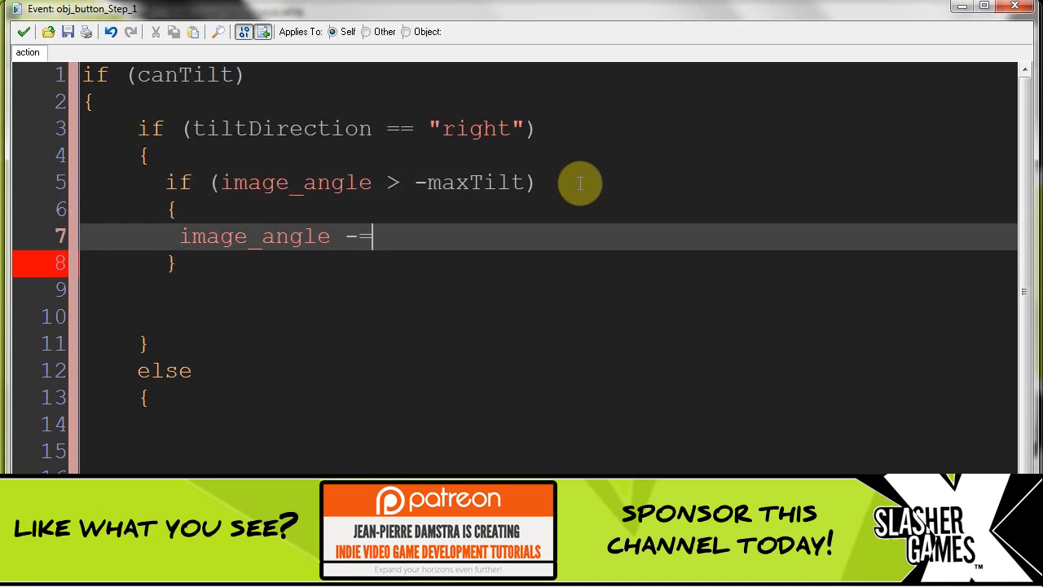
{"action": "type", "text": "tiltSpeed;"}
{"action": "left_click", "coordinate": [548, 290]}
{"action": "type", "text": "else"}
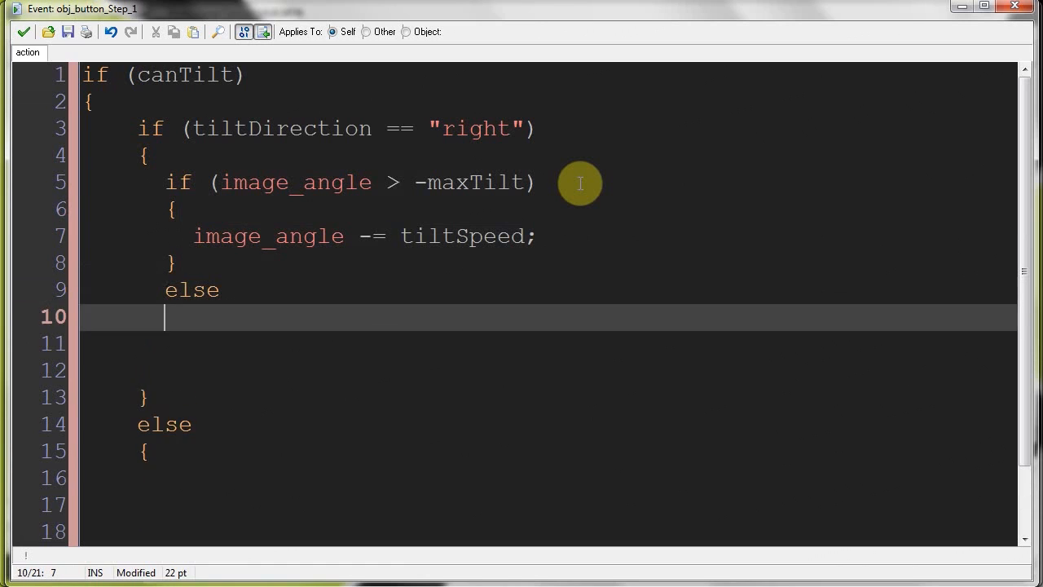
Add the else branch setting tiltDirection = "left"; and point out the -maxTilt limit
{"action": "type", "text": "{"}
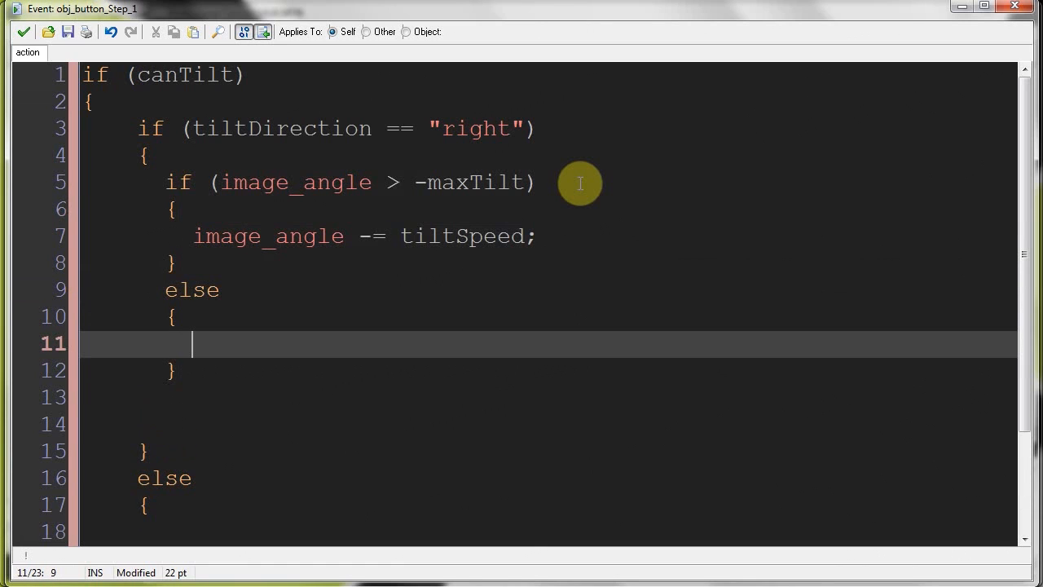
{"action": "type", "text": "til"}
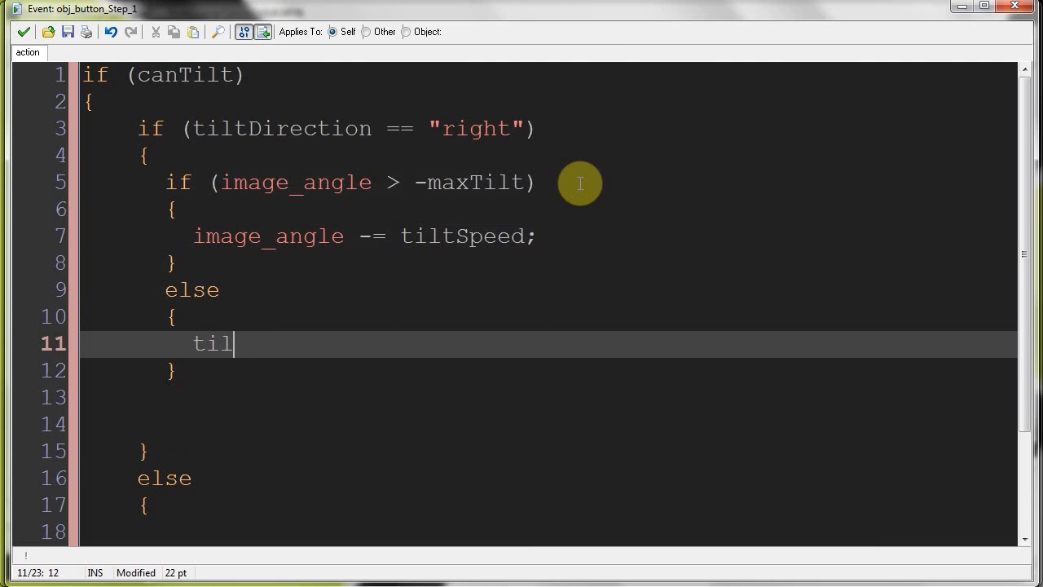
{"action": "type", "text": "tDirection = \""}
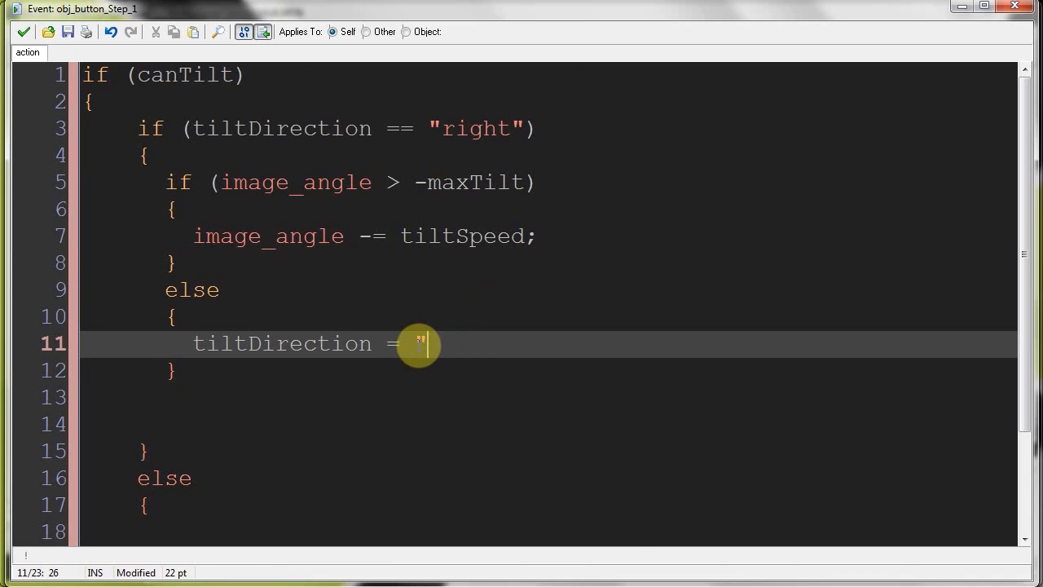
{"action": "type", "text": "left\";"}
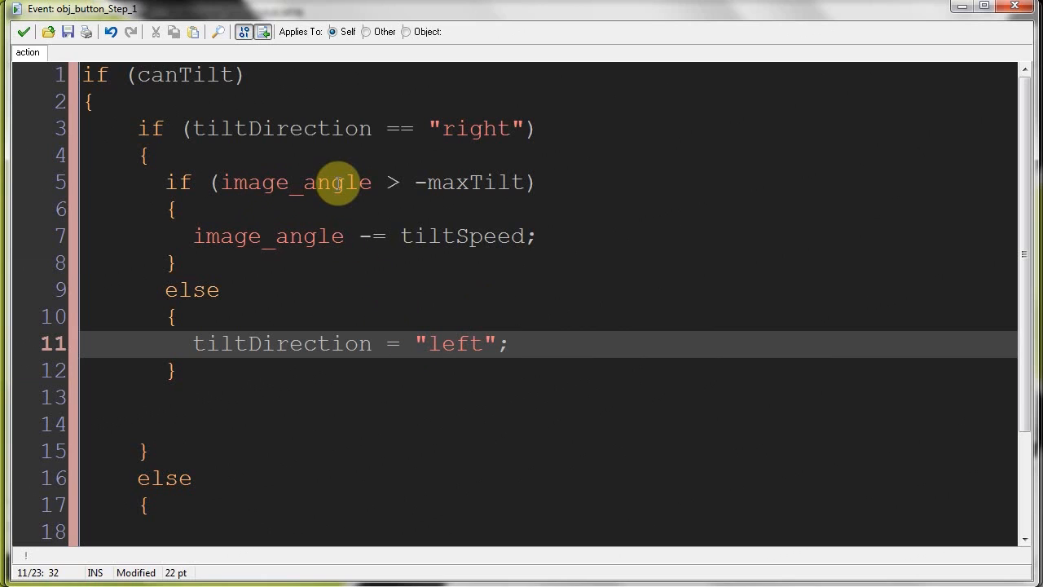
{"action": "left_click", "coordinate": [489, 182]}
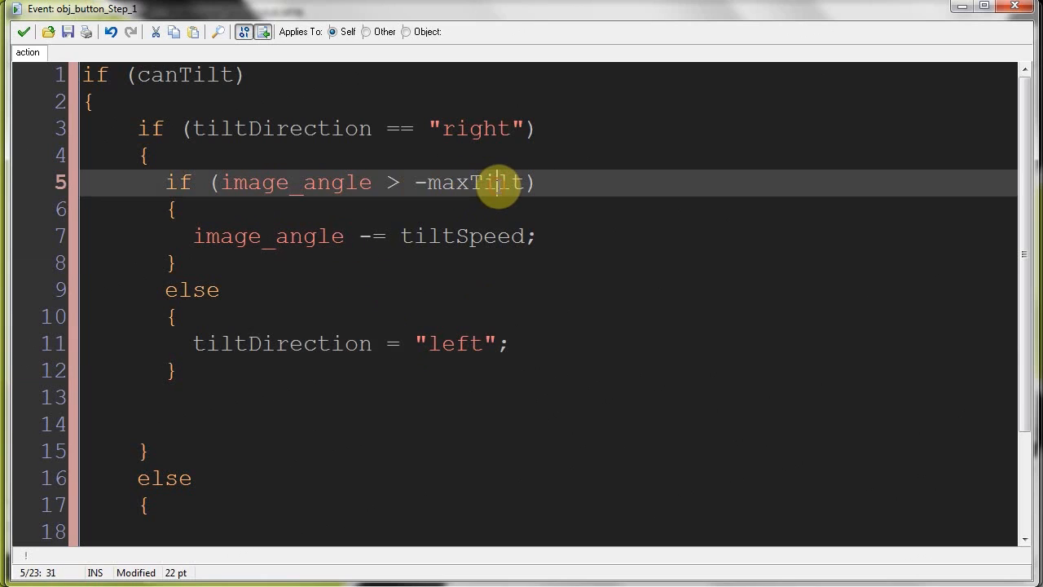
{"action": "mouse_move", "coordinate": [193, 236]}
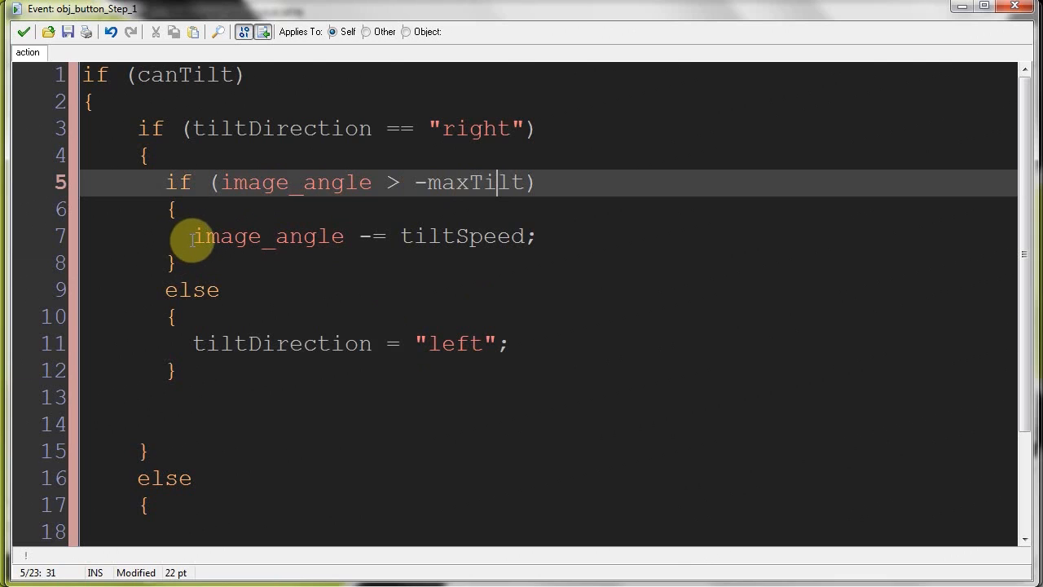
Review the tilt decrement, the image_angle condition and the maxTilt starting value of 10
{"action": "double_click", "coordinate": [268, 236]}
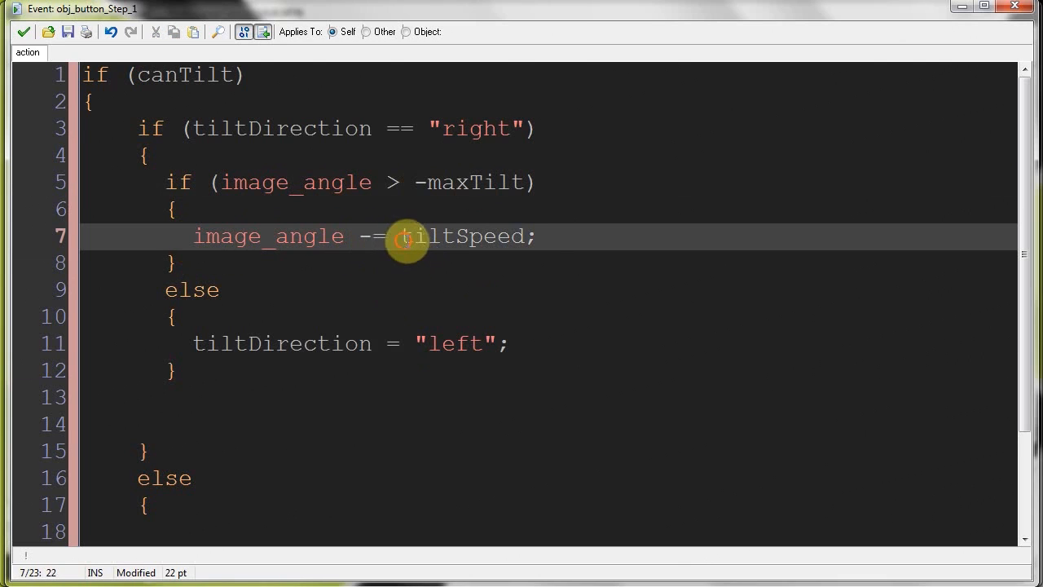
{"action": "double_click", "coordinate": [462, 236]}
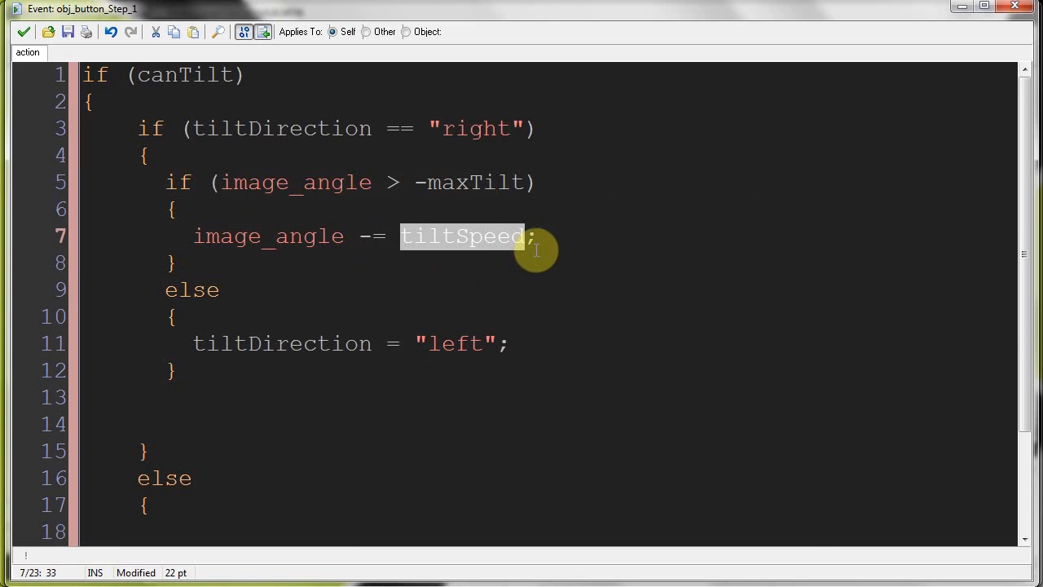
{"action": "mouse_move", "coordinate": [261, 297]}
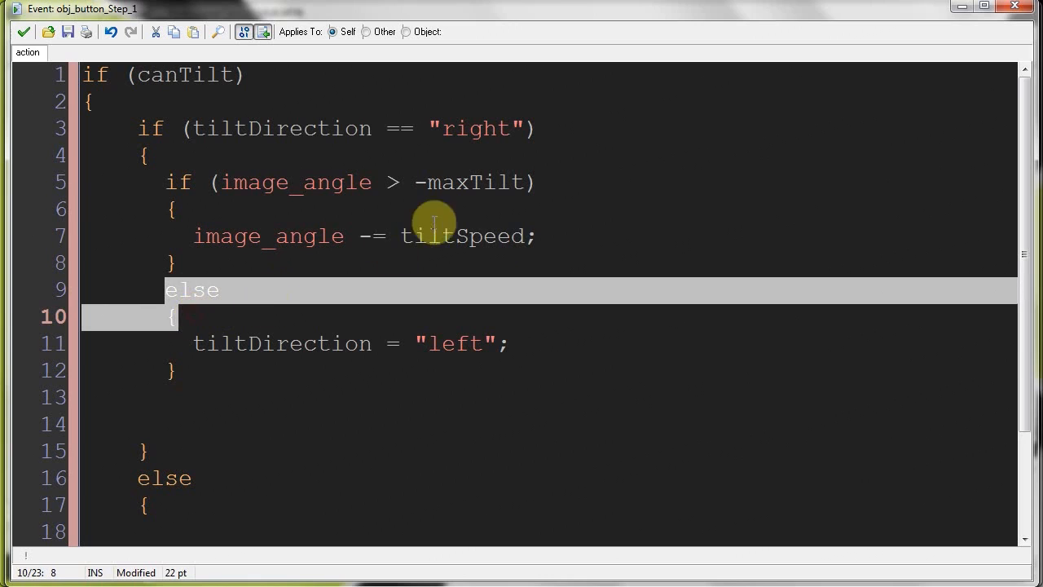
{"action": "left_click", "coordinate": [420, 182]}
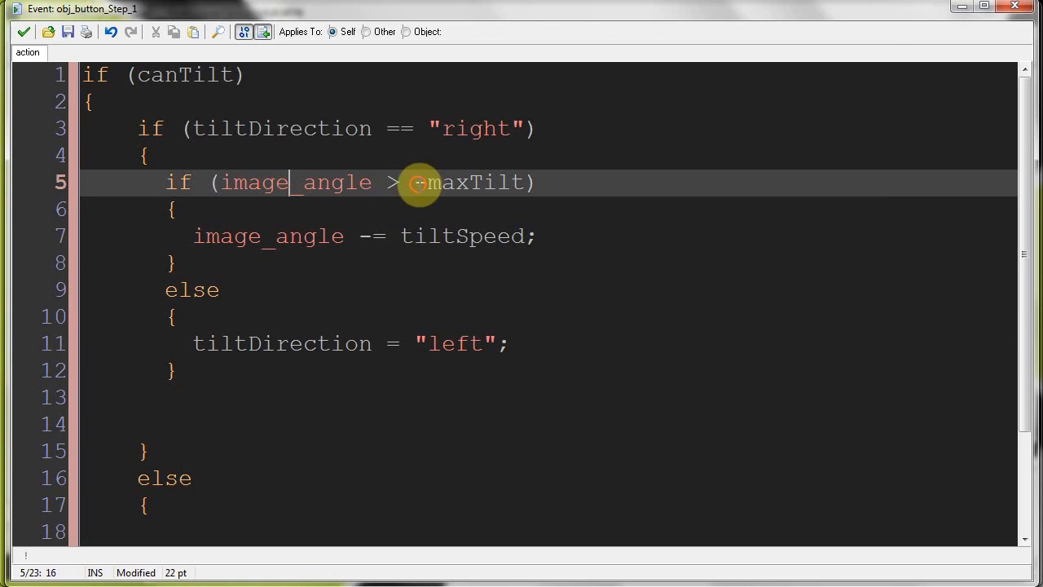
{"action": "left_click_drag", "start_coordinate": [412, 182], "coordinate": [509, 182]}
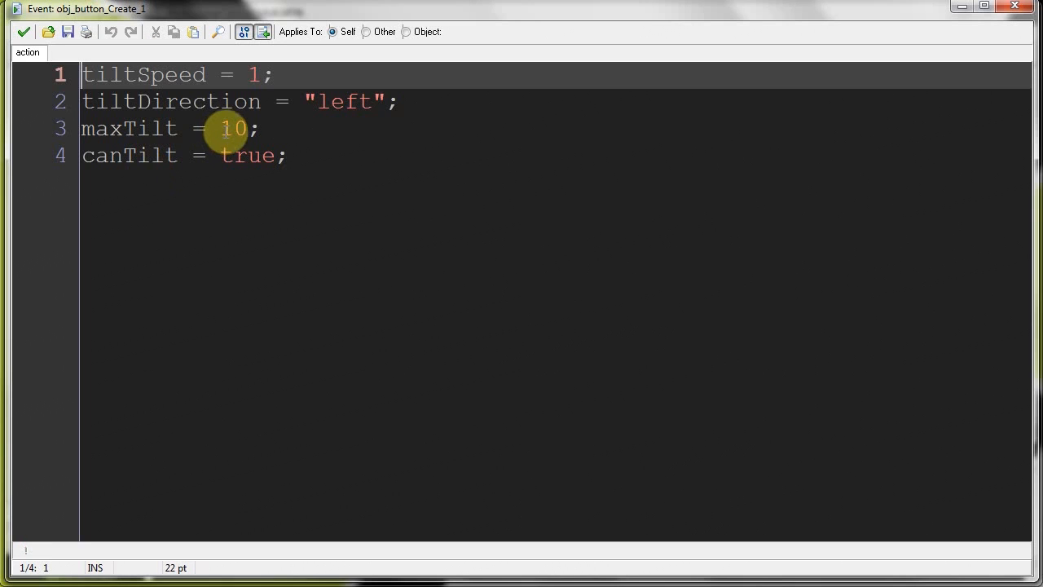
{"action": "double_click", "coordinate": [233, 128]}
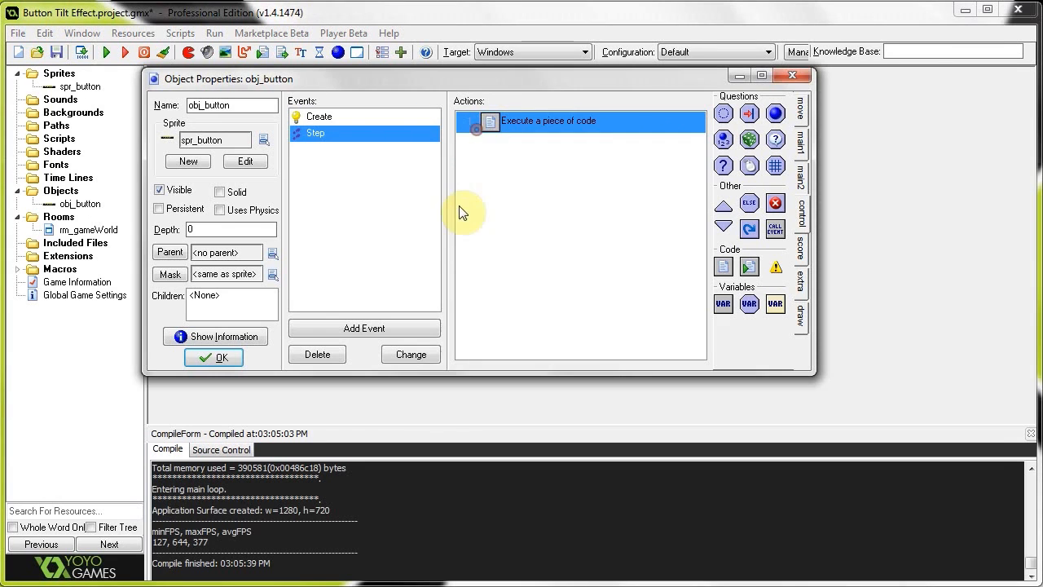
Reopen the Step code and place the cursor in the outer else branch after the inner block
{"action": "double_click", "coordinate": [549, 120]}
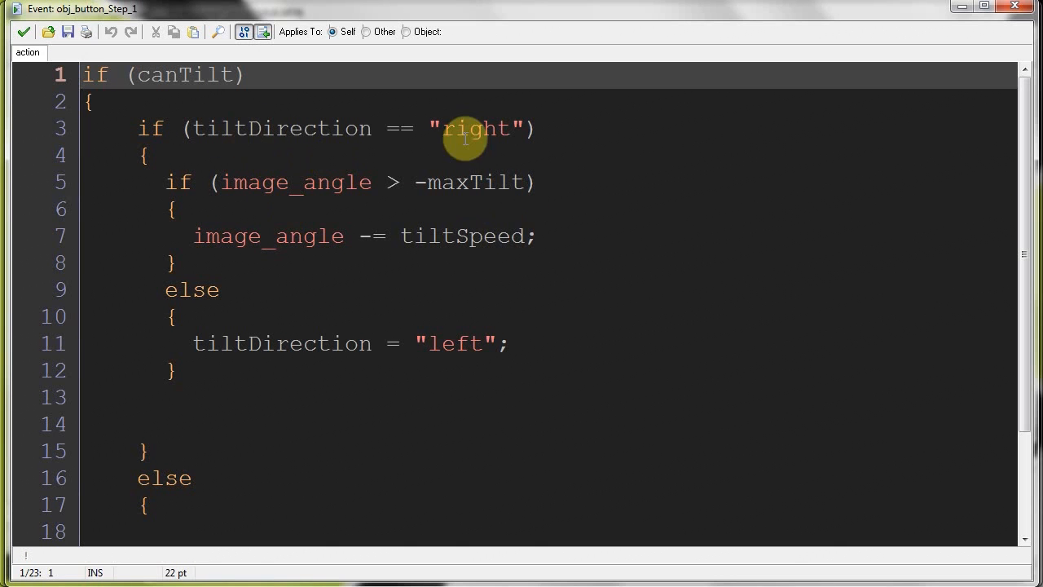
{"action": "mouse_move", "coordinate": [159, 114]}
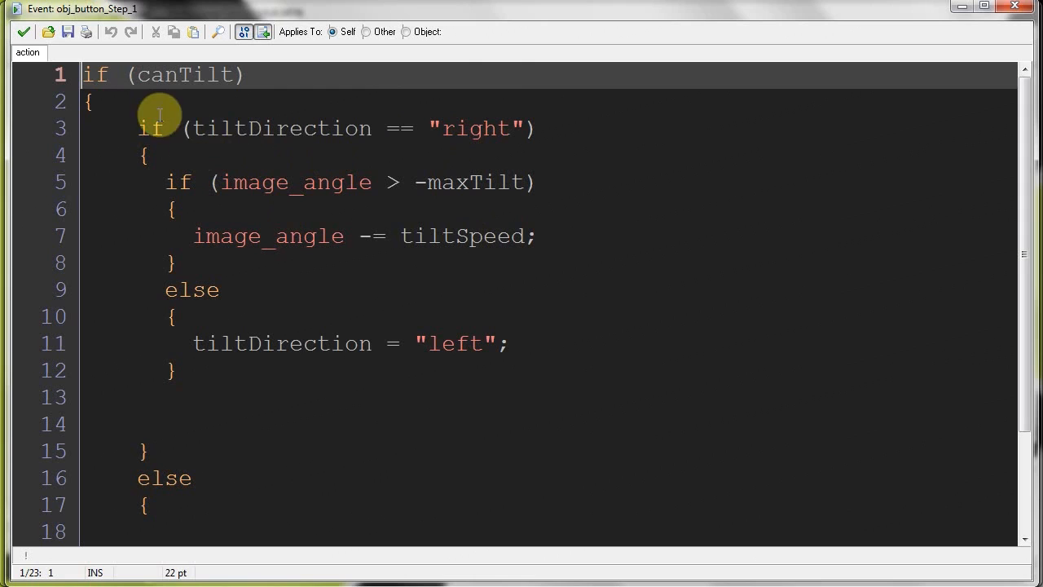
{"action": "left_click", "coordinate": [220, 342]}
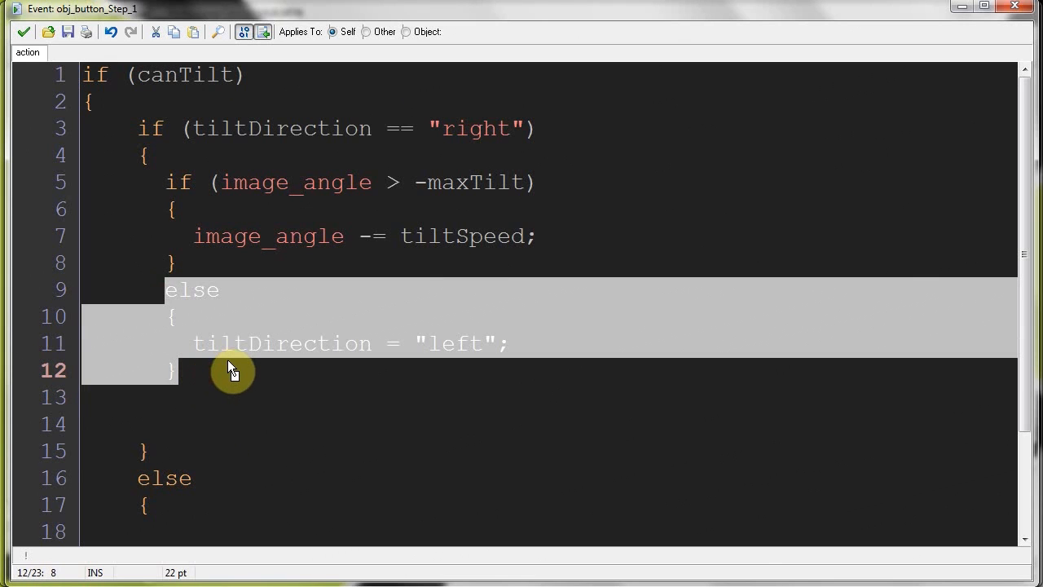
{"action": "left_click", "coordinate": [428, 159]}
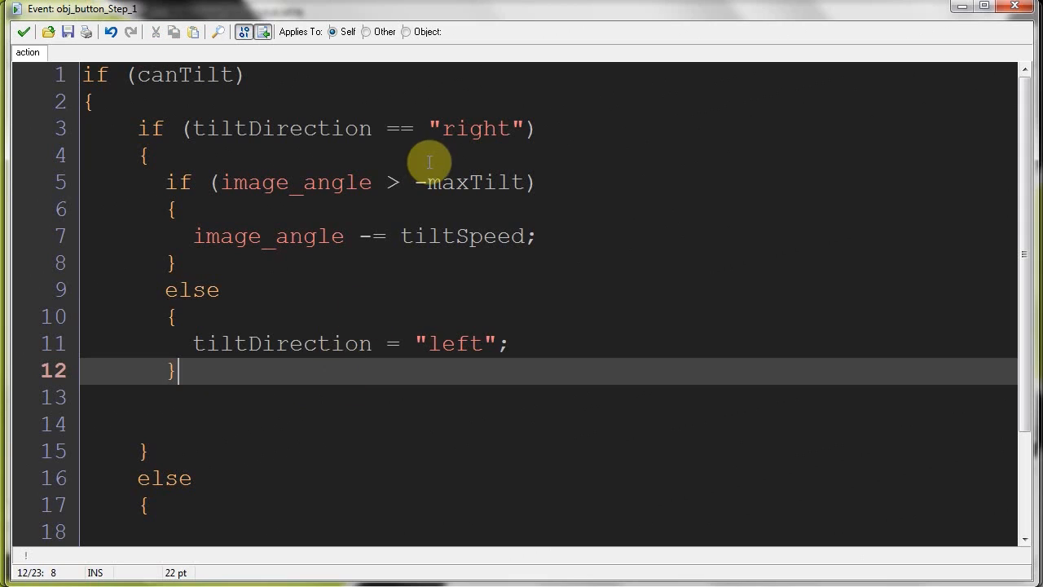
{"action": "left_click", "coordinate": [53, 412]}
{"action": "type", "text": "if ("}
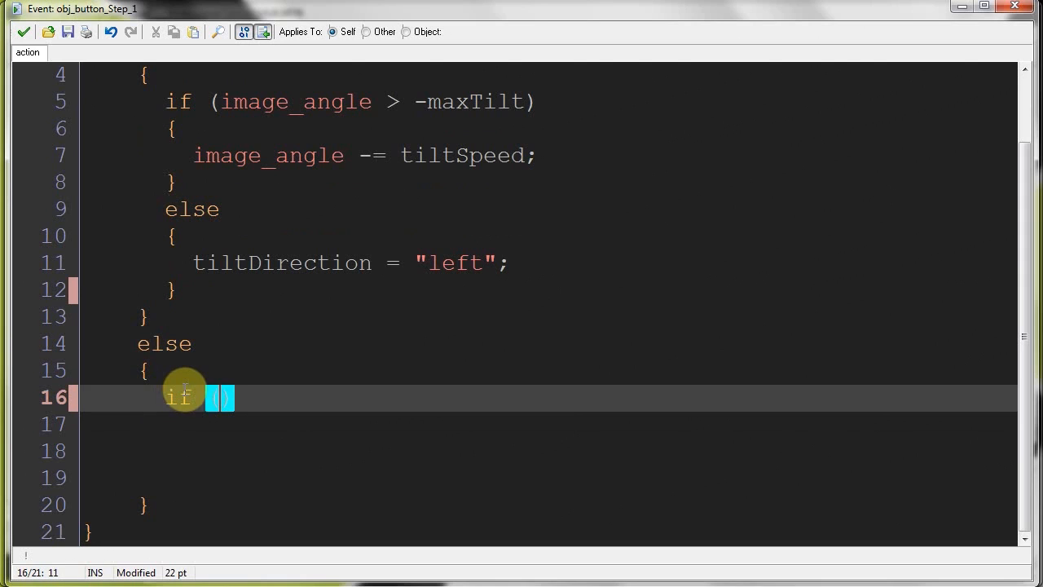
Write if (image_angle < maxTilt) { image_angle += tiltSpeed in the else branch
{"action": "type", "text": "image_angle"}
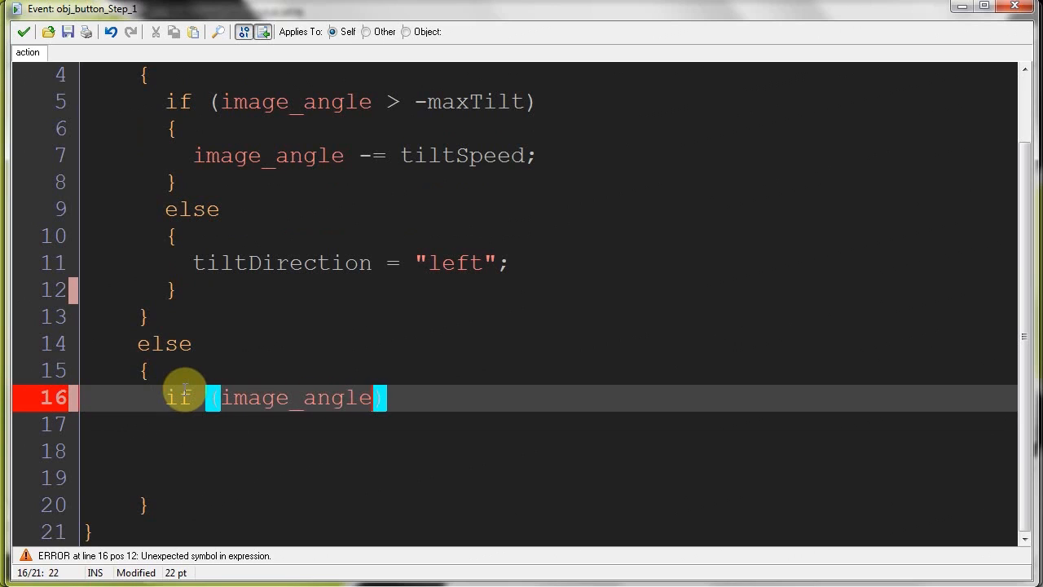
{"action": "type", "text": "< maxT"}
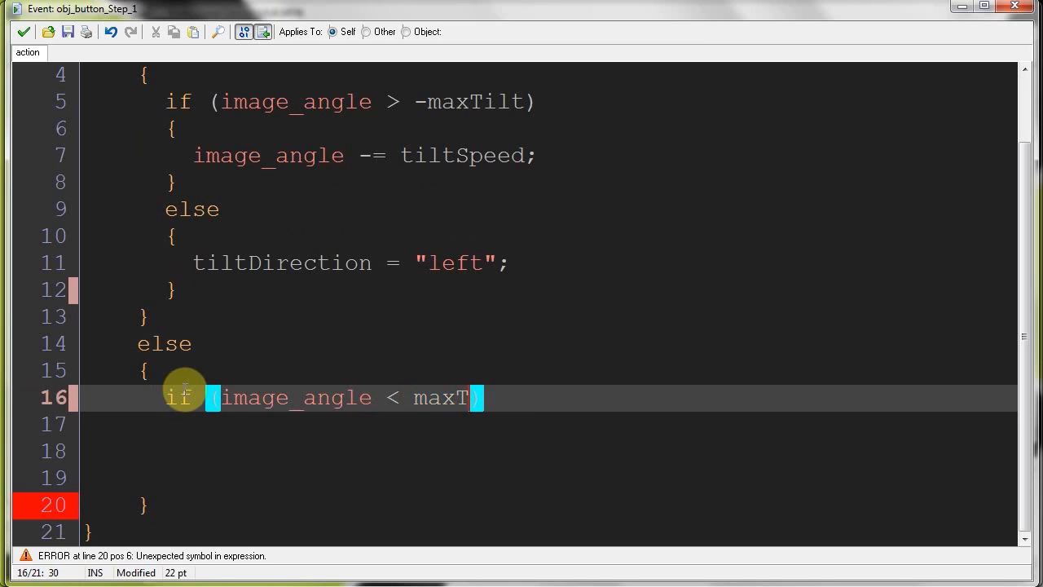
{"action": "type", "text": "ilt"}
{"action": "left_click", "coordinate": [549, 425]}
{"action": "type", "text": "{"}
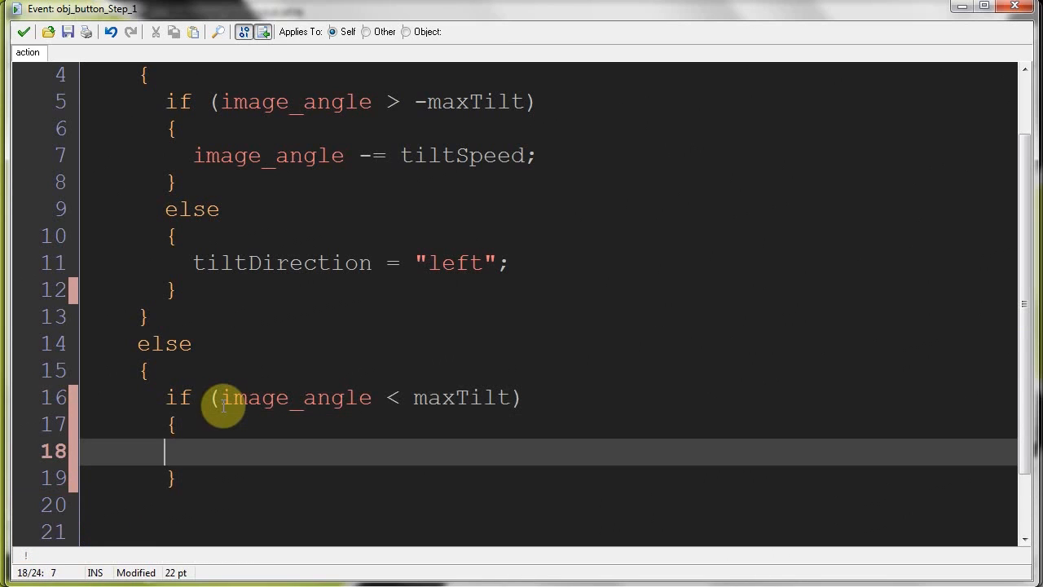
{"action": "type", "text": "image_a"}
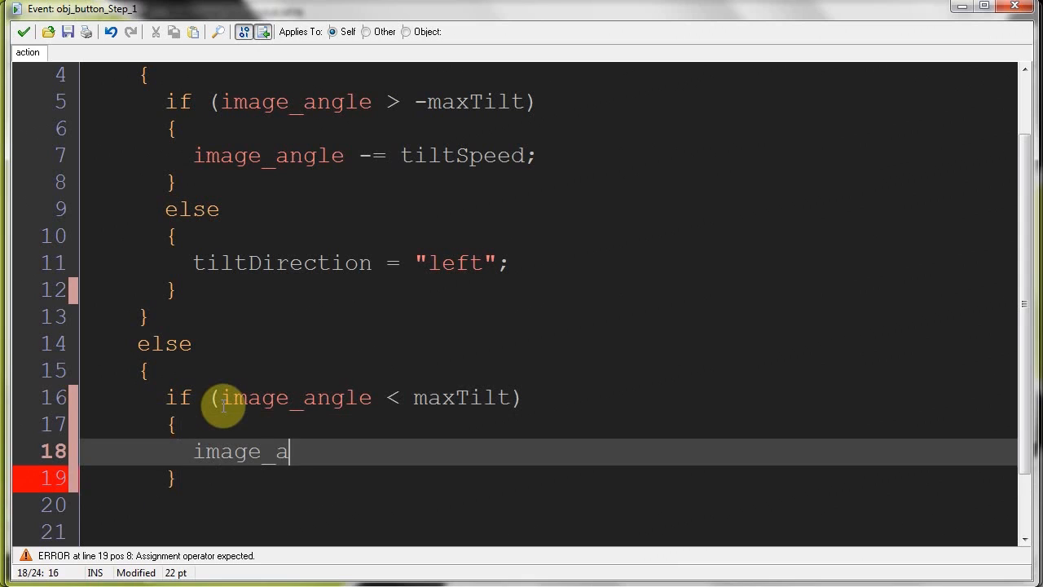
{"action": "type", "text": "ngle +"}
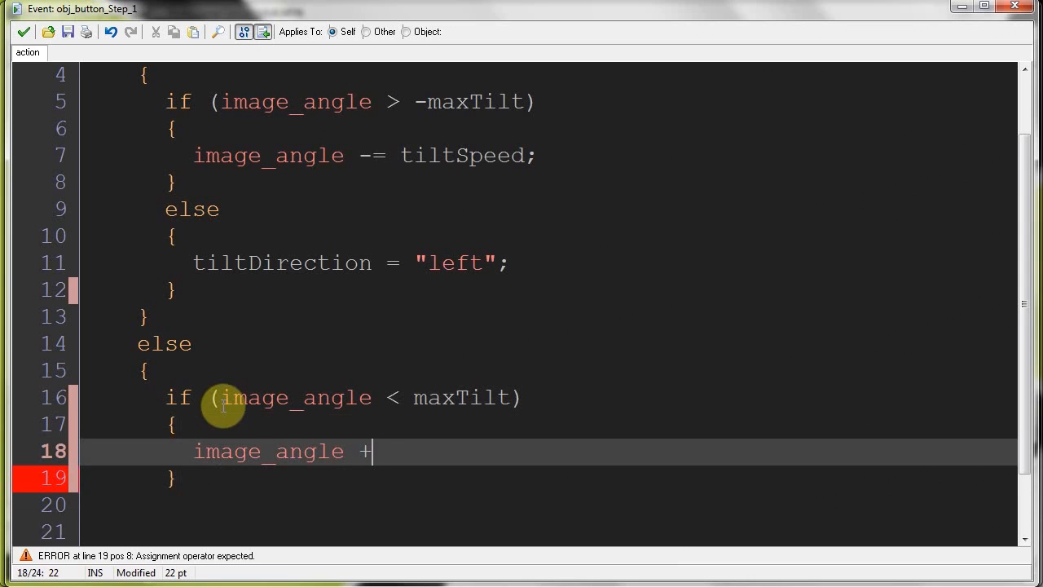
{"action": "type", "text": "= til"}
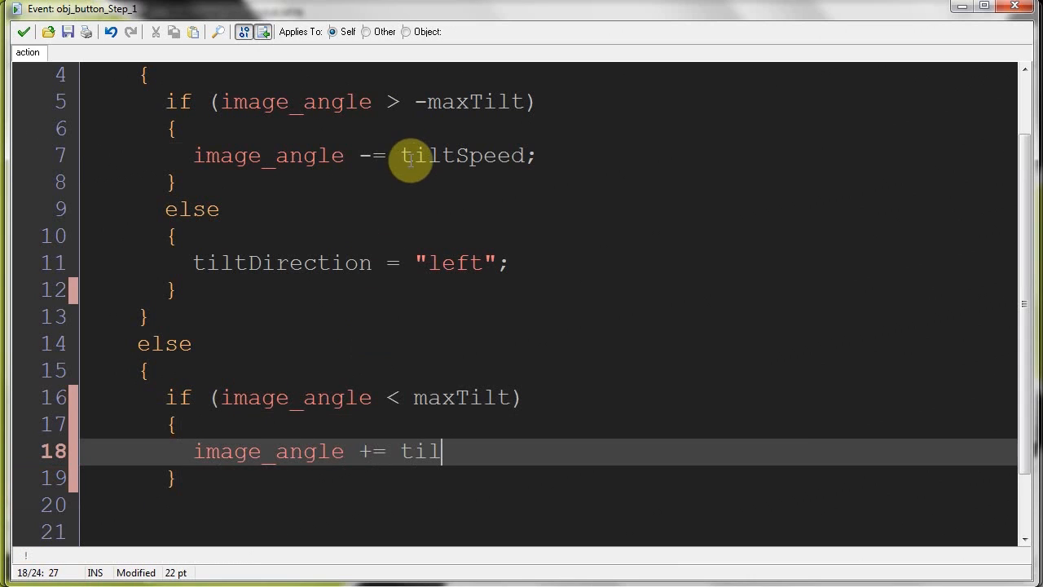
{"action": "type", "text": "tSpeed"}
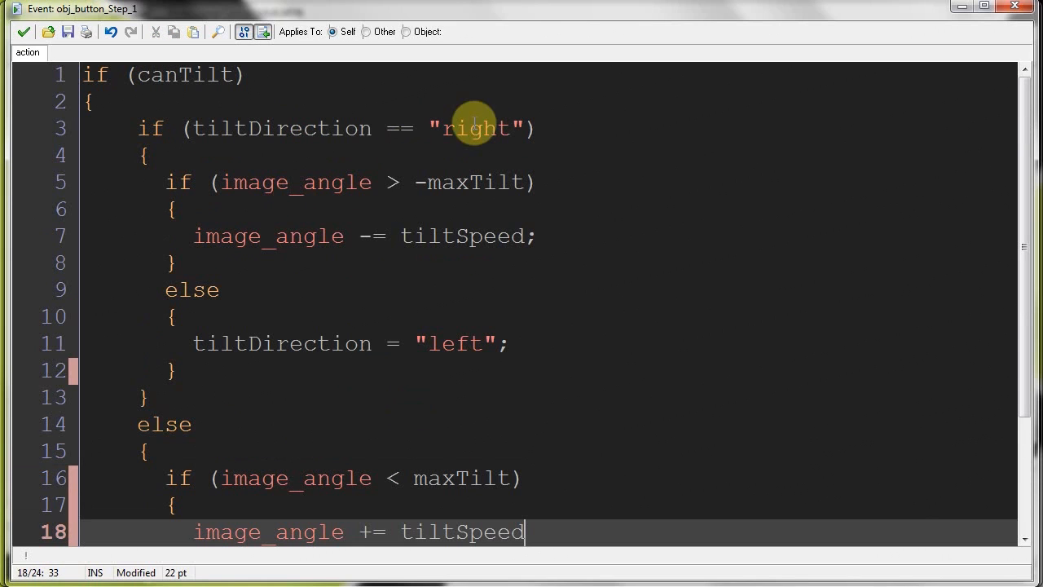
Compare the new increment line against the first branch's greater-than check and decrement
{"action": "left_click", "coordinate": [416, 181]}
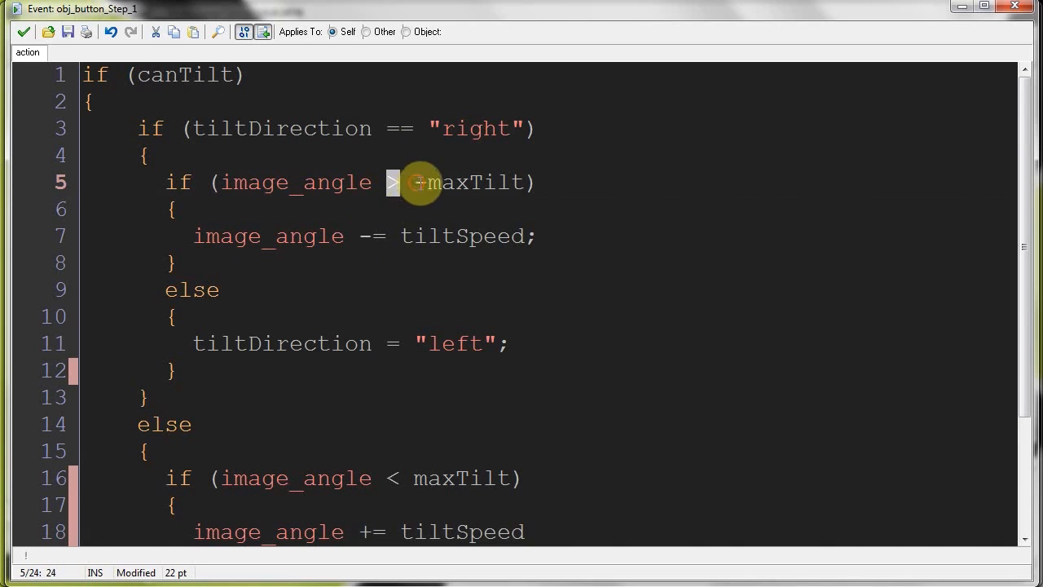
{"action": "left_click", "coordinate": [198, 263]}
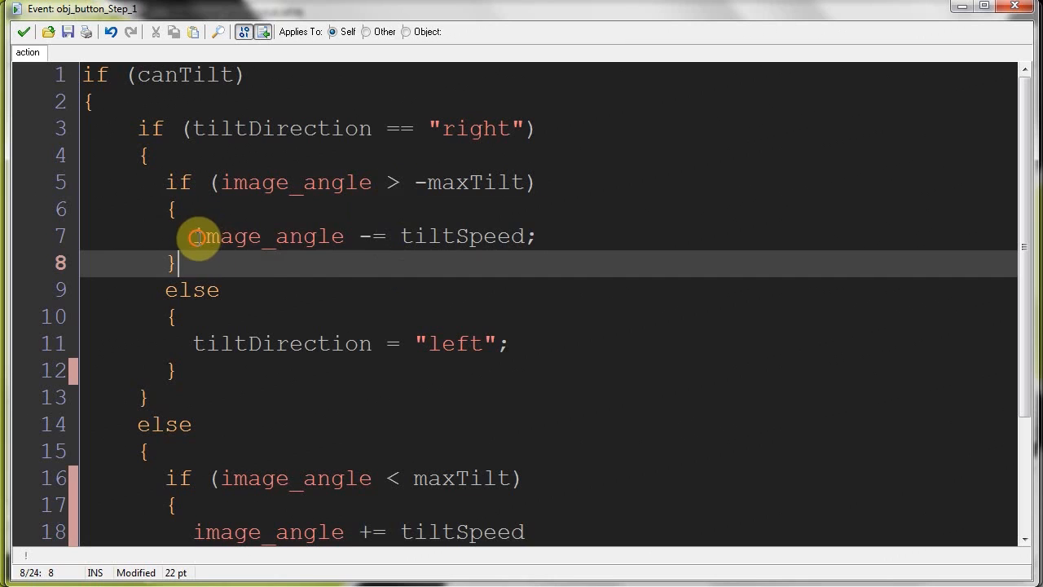
{"action": "scroll", "scroll_direction": "down", "scroll_amount": 3}
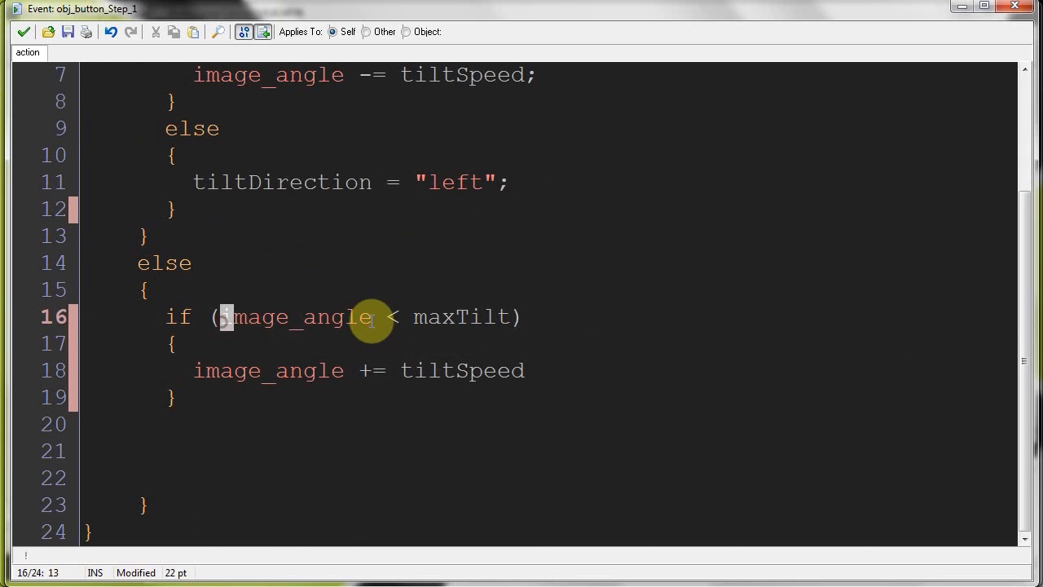
{"action": "double_click", "coordinate": [297, 317]}
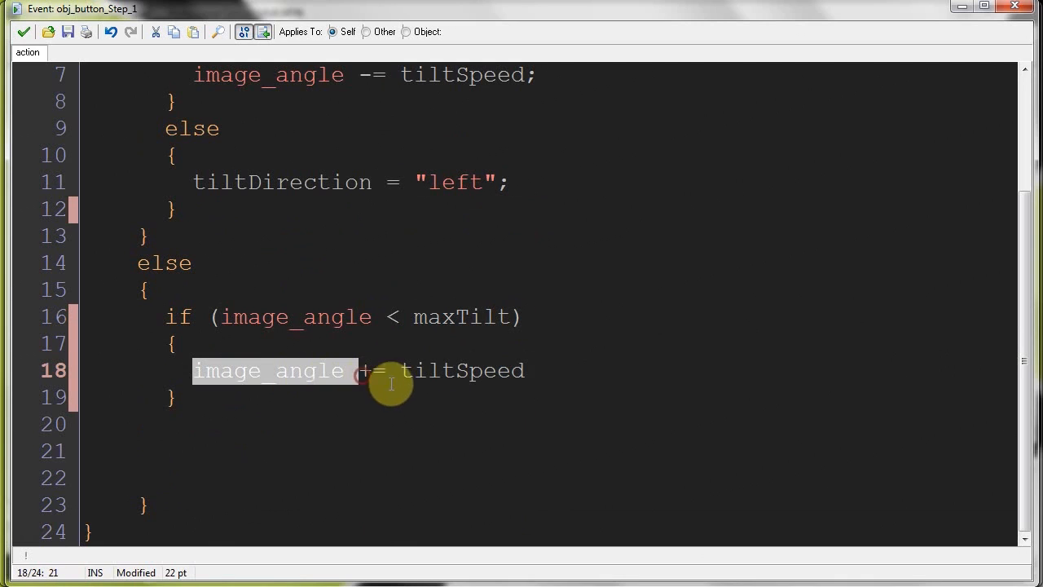
{"action": "mouse_move", "coordinate": [446, 306]}
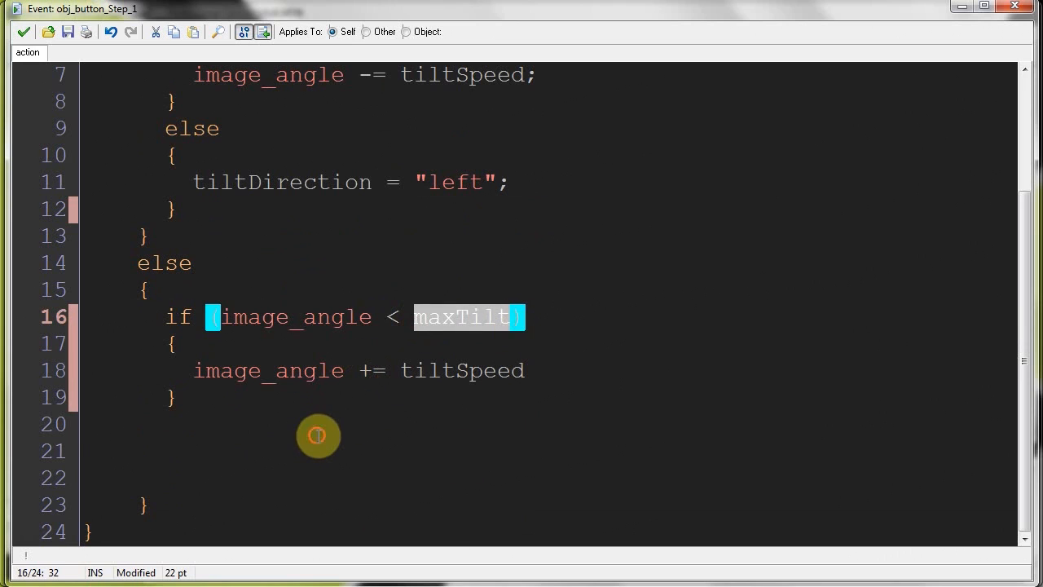
Add else { tiltDirection = "right"; } to the second tilt check, mirroring the first branch
{"action": "type", "text": "else"}
{"action": "left_click", "coordinate": [549, 452]}
{"action": "type", "text": "{"}
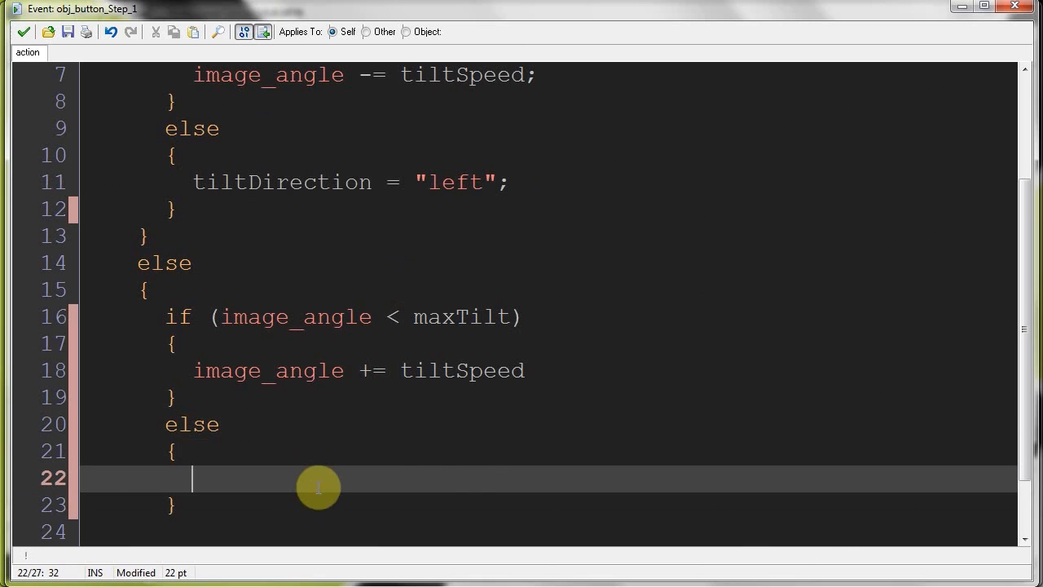
{"action": "type", "text": "tiltDirection = \"right\";"}
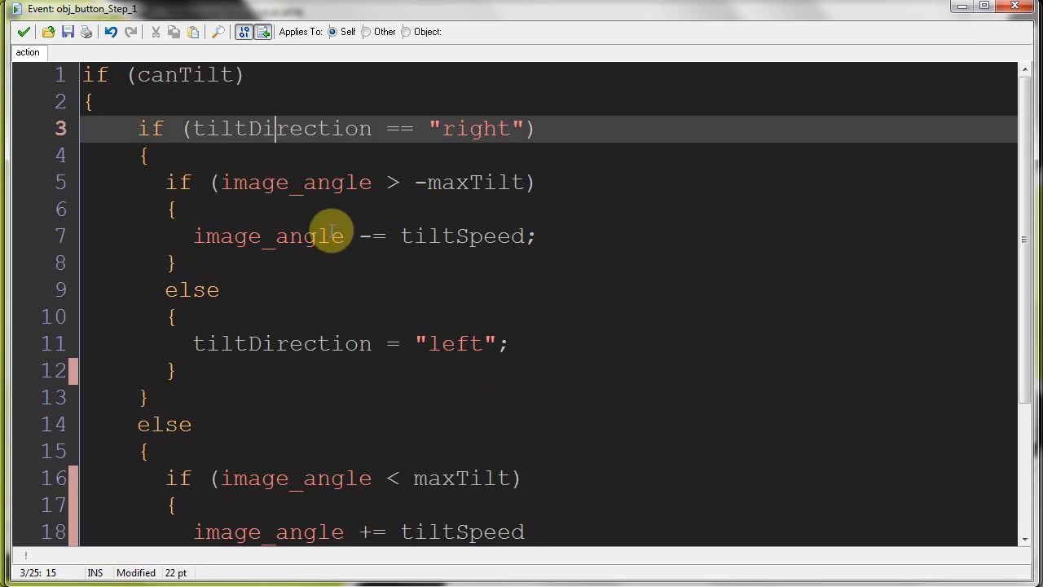
{"action": "left_click", "coordinate": [440, 236]}
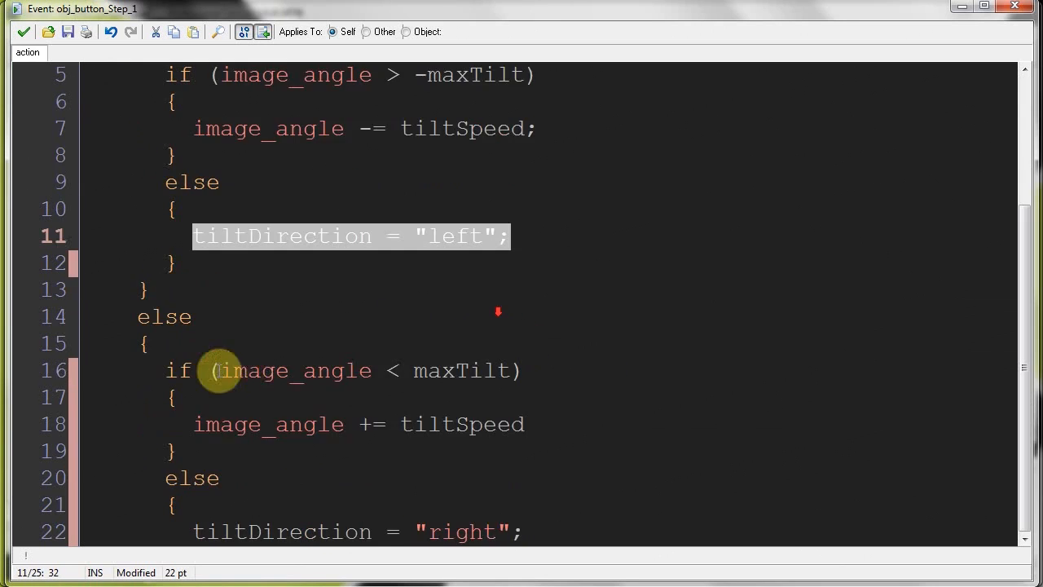
{"action": "scroll", "scroll_direction": "up", "scroll_amount": 3}
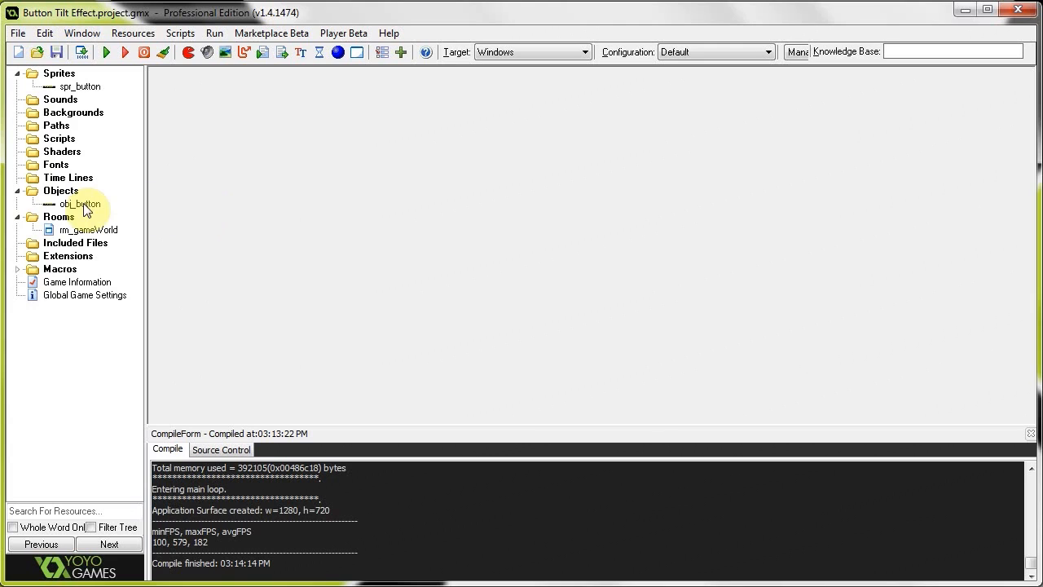
Reopen obj_button after the test run finishes compiling
{"action": "double_click", "coordinate": [80, 203]}
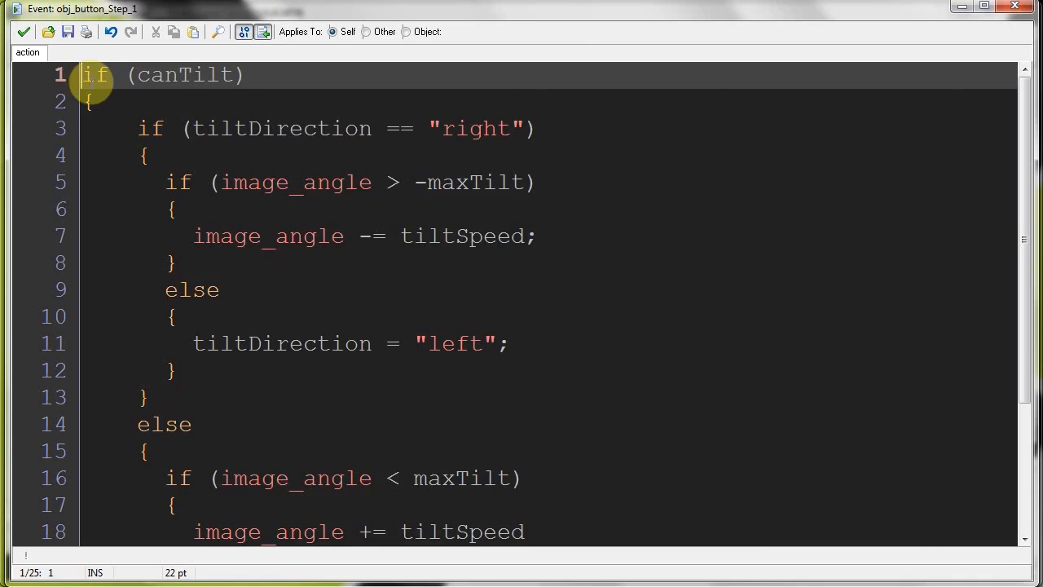
Add canTilt = position_meeting(mouse_x, mouse_y, self) as the first line of the Step code
{"action": "key", "text": "Enter"}
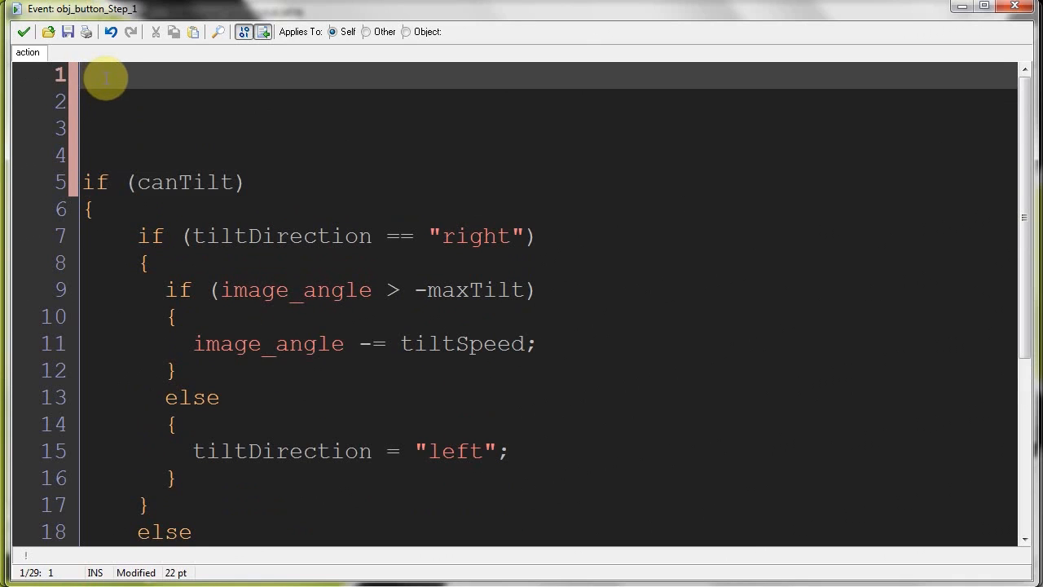
{"action": "type", "text": "canTilt"}
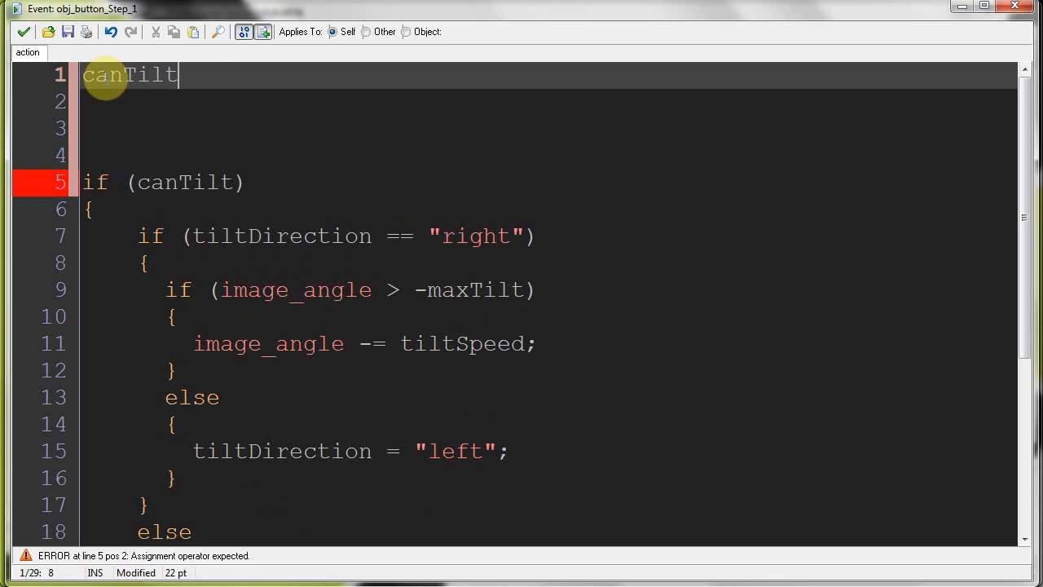
{"action": "type", "text": "= posi"}
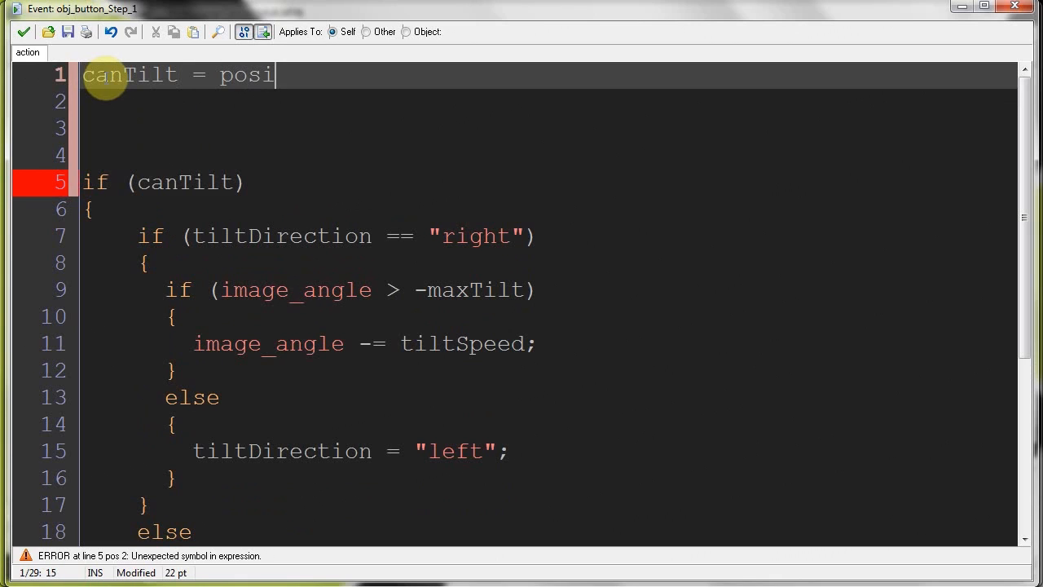
{"action": "type", "text": "tion_me"}
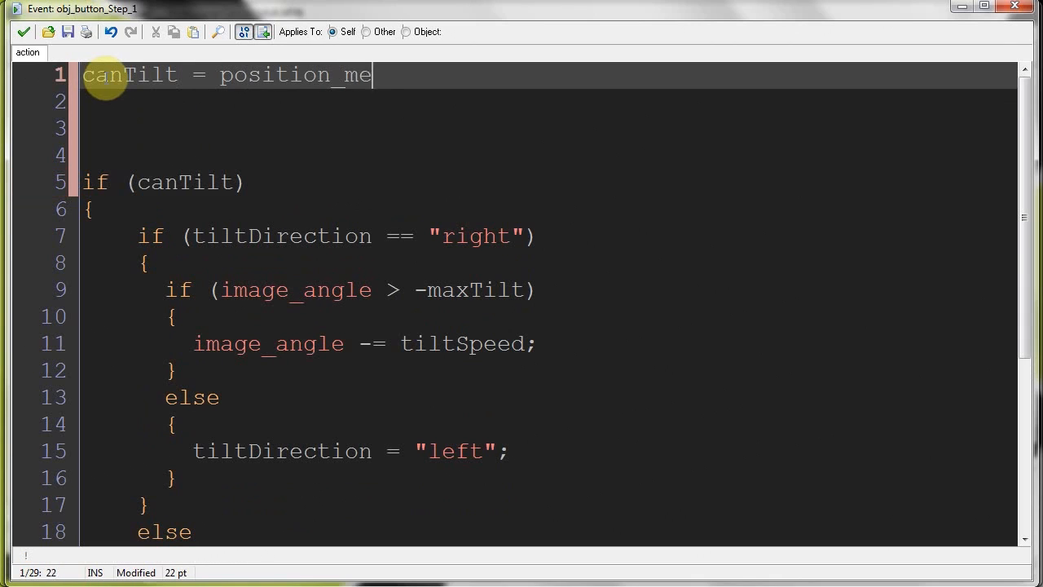
{"action": "type", "text": "eting("}
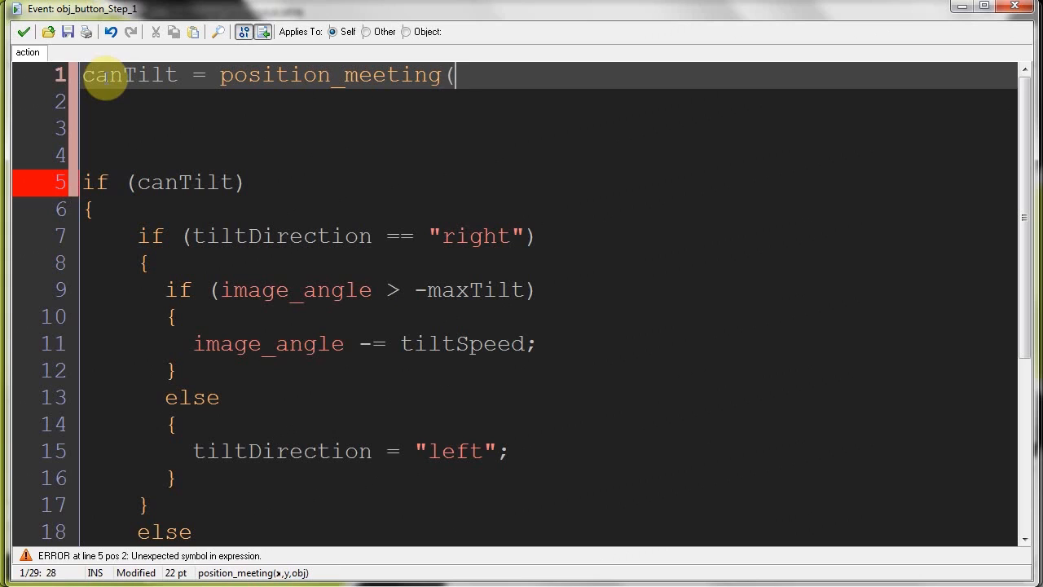
{"action": "type", "text": "mouse_x, mo"}
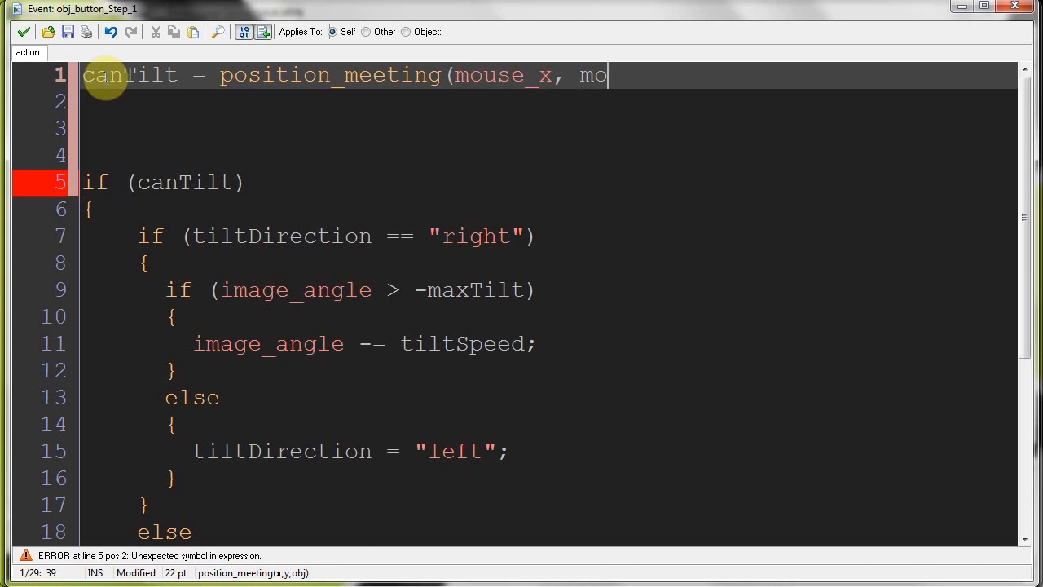
{"action": "type", "text": "use_y, self"}
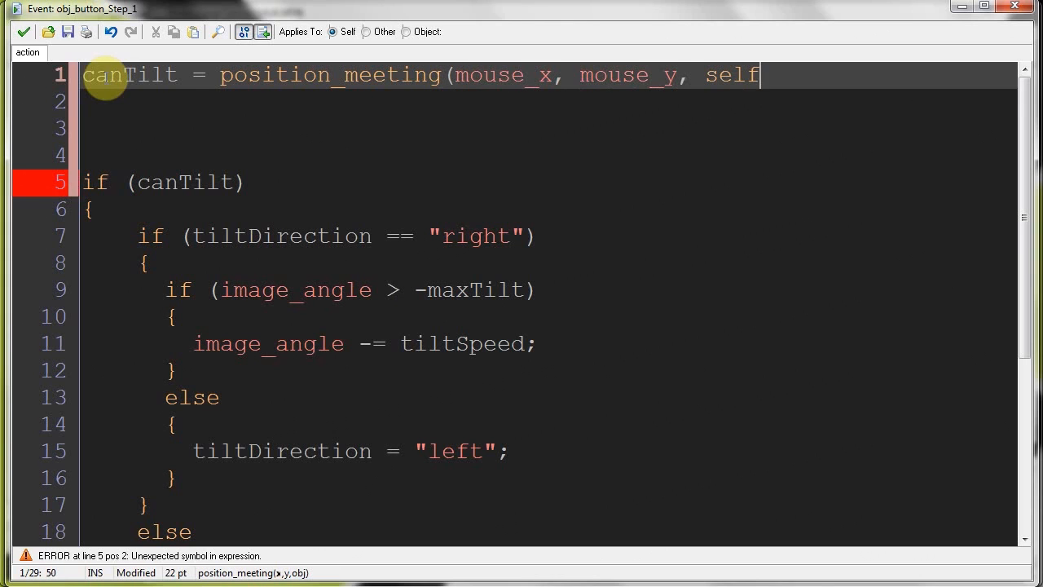
{"action": "type", "text": ")"}
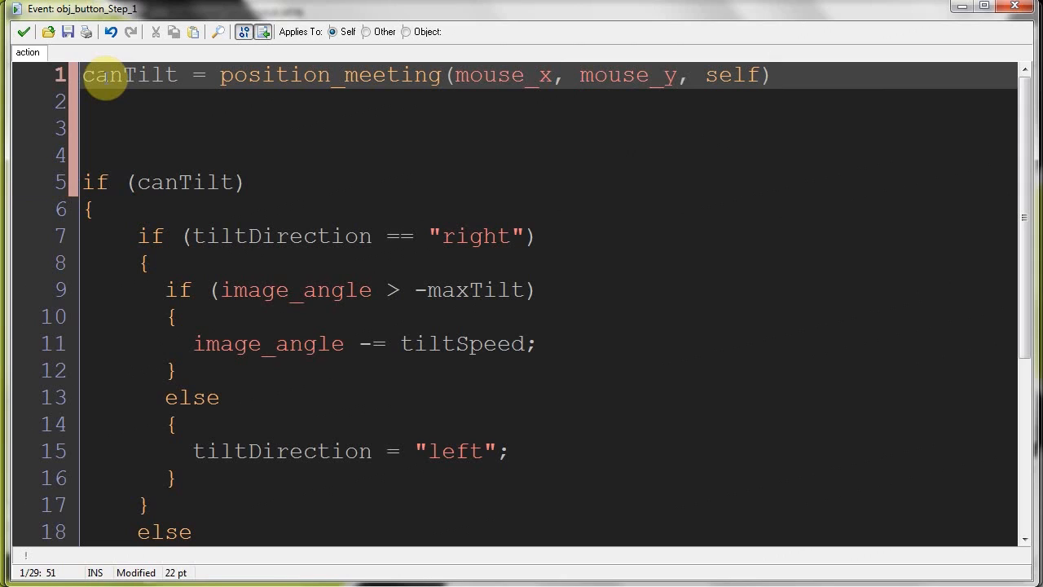